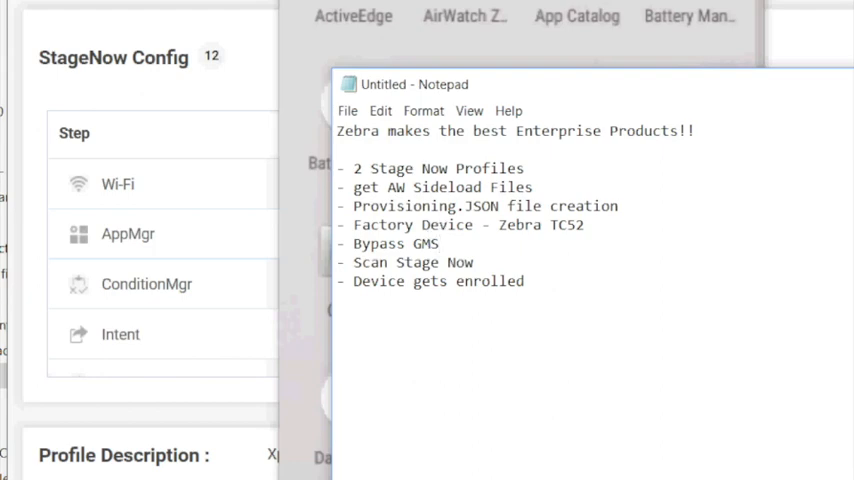
Step: Check the staging-server source file chooser for the AirwatchMX file copy and leave it unchanged
{"action": "left_click", "coordinate": [440, 244]}
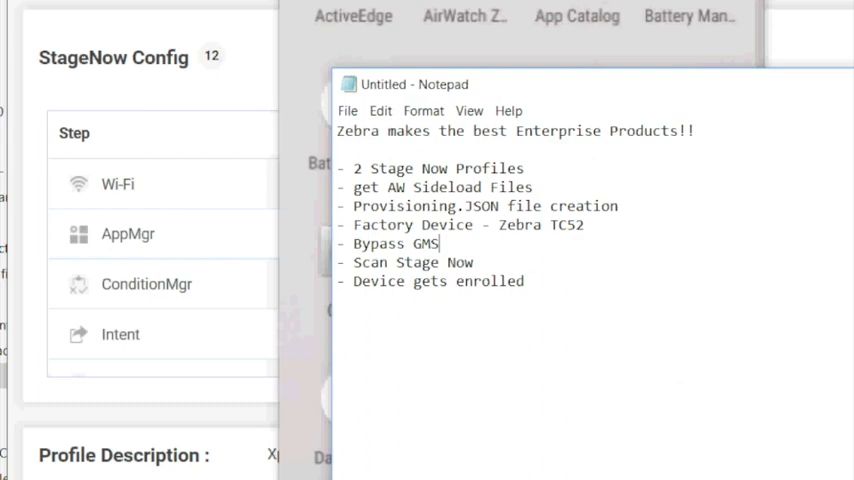
{"action": "mouse_move", "coordinate": [664, 178]}
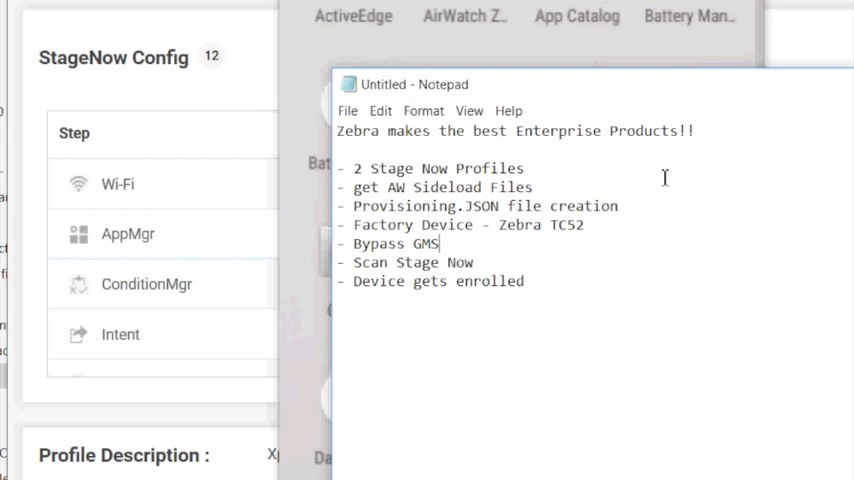
{"action": "mouse_move", "coordinate": [532, 170]}
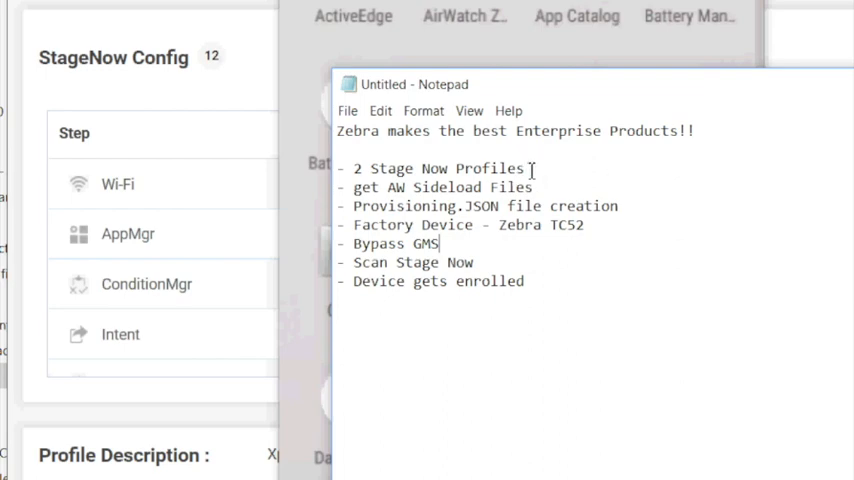
{"action": "mouse_move", "coordinate": [540, 170]}
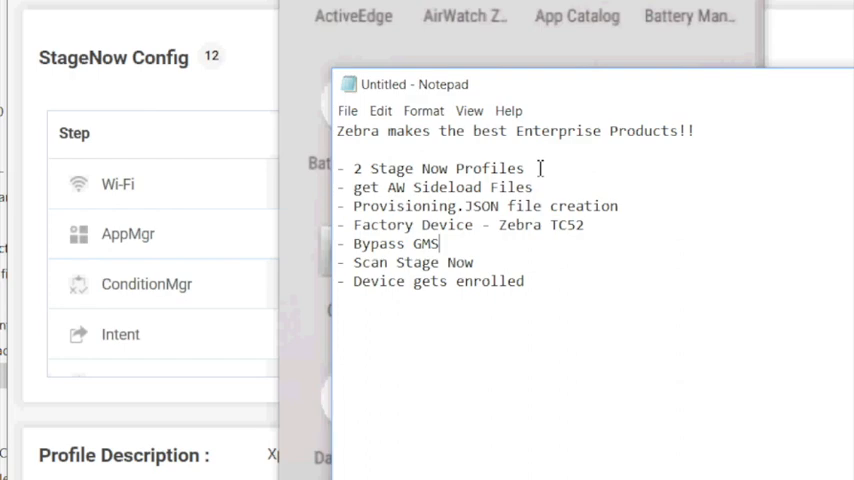
{"action": "mouse_move", "coordinate": [544, 180]}
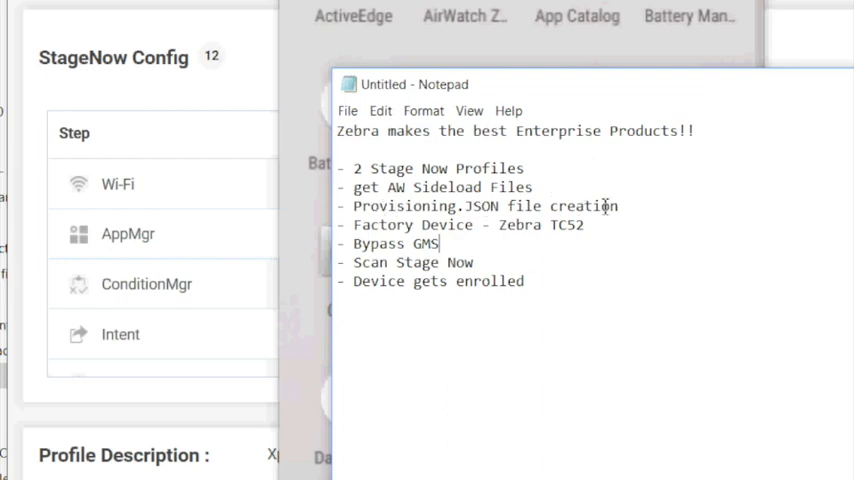
{"action": "mouse_move", "coordinate": [630, 220]}
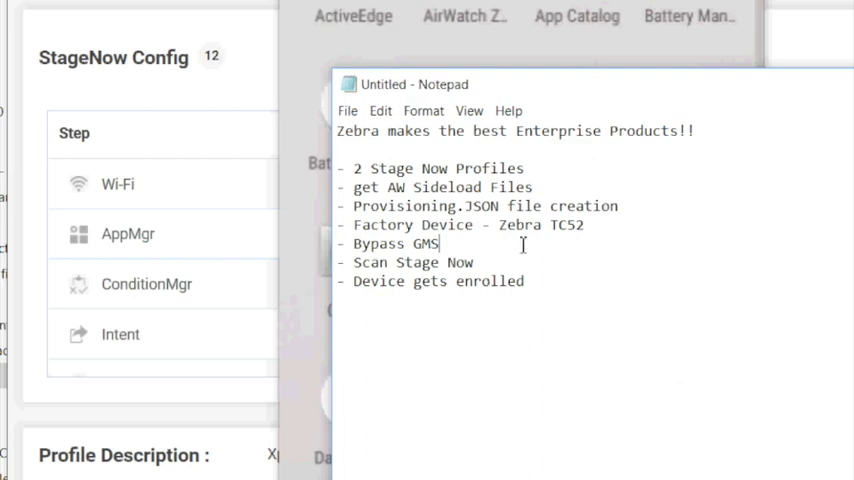
{"action": "mouse_move", "coordinate": [588, 224]}
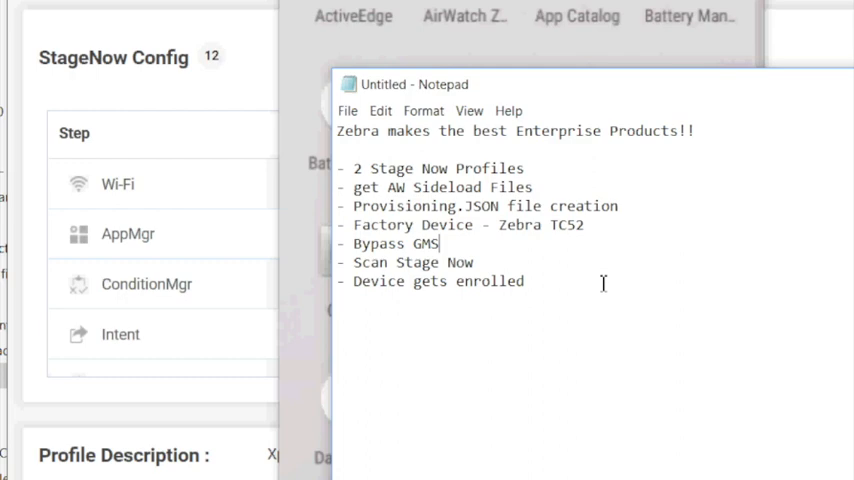
{"action": "mouse_move", "coordinate": [554, 168]}
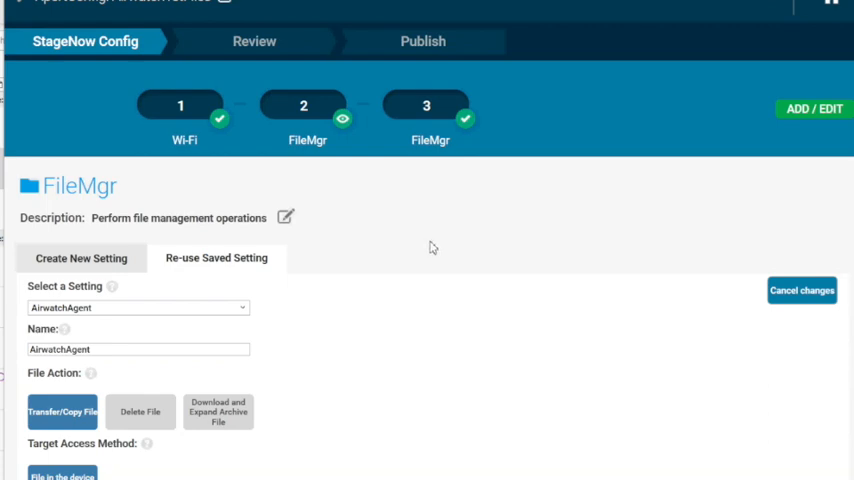
{"action": "mouse_move", "coordinate": [448, 250]}
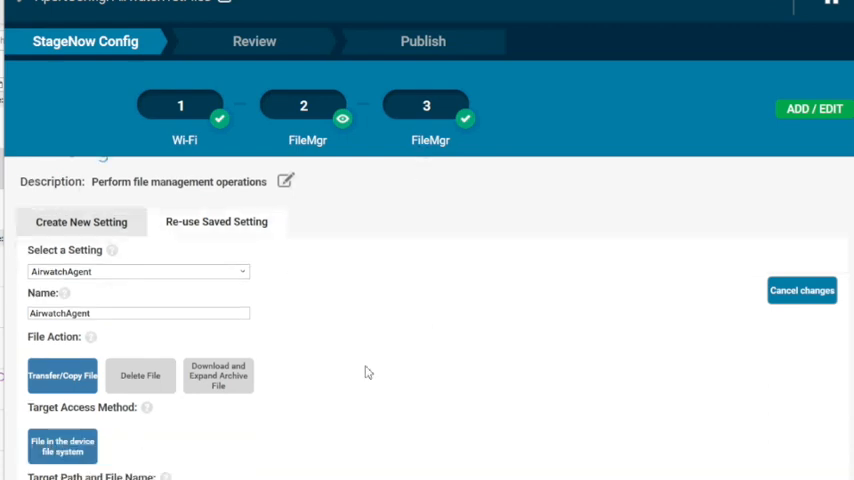
{"action": "mouse_move", "coordinate": [336, 326]}
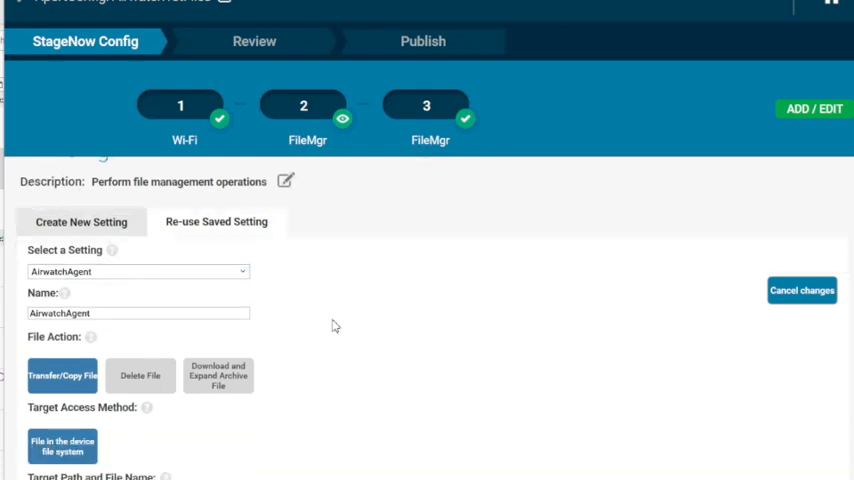
{"action": "scroll", "scroll_direction": "down", "scroll_amount": 3}
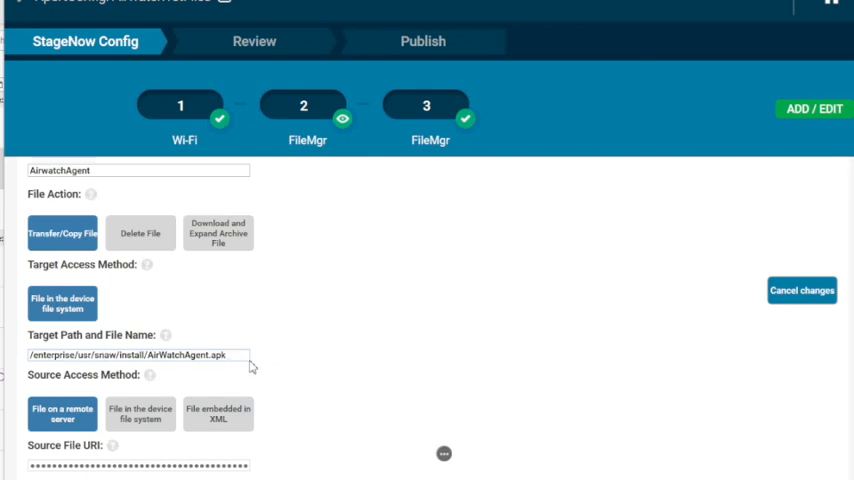
{"action": "mouse_move", "coordinate": [408, 470]}
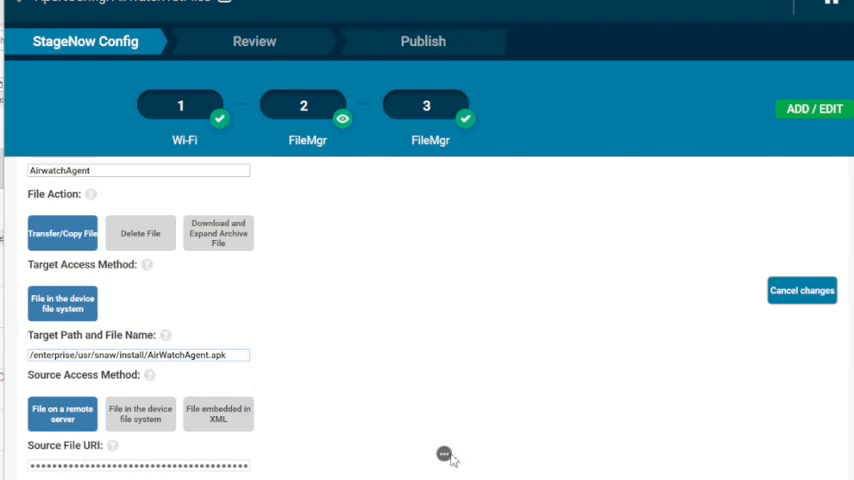
{"action": "left_click", "coordinate": [444, 454]}
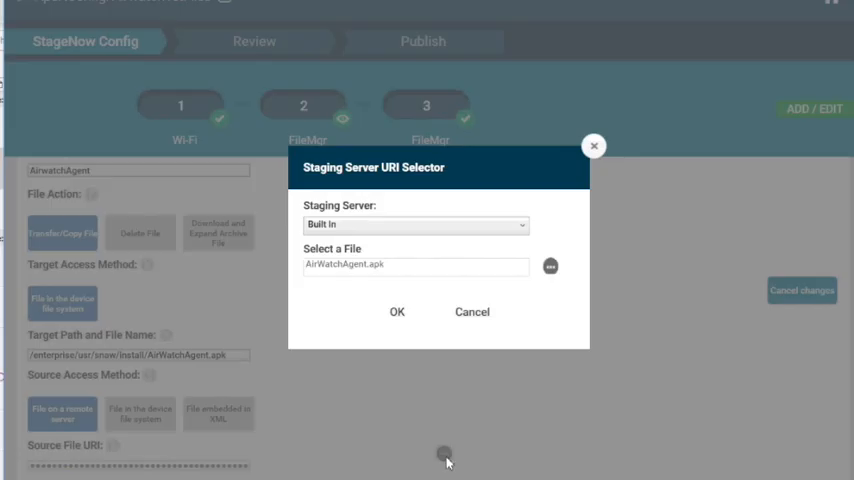
{"action": "mouse_move", "coordinate": [488, 312]}
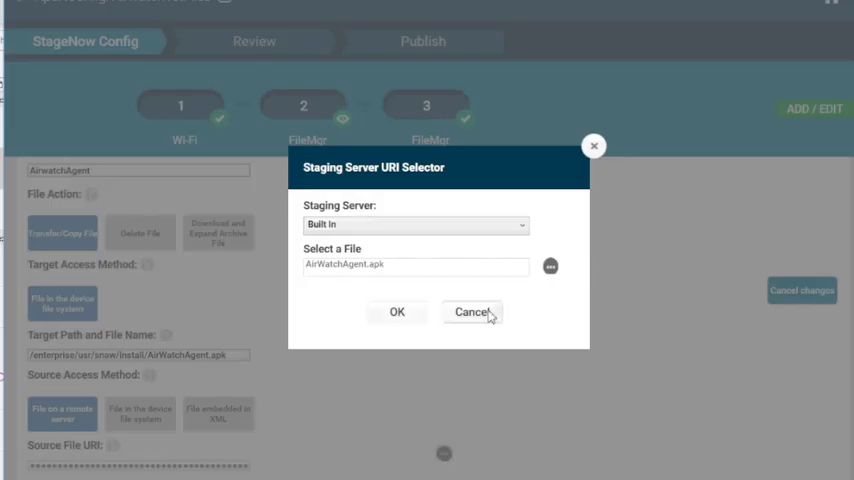
{"action": "left_click", "coordinate": [472, 312]}
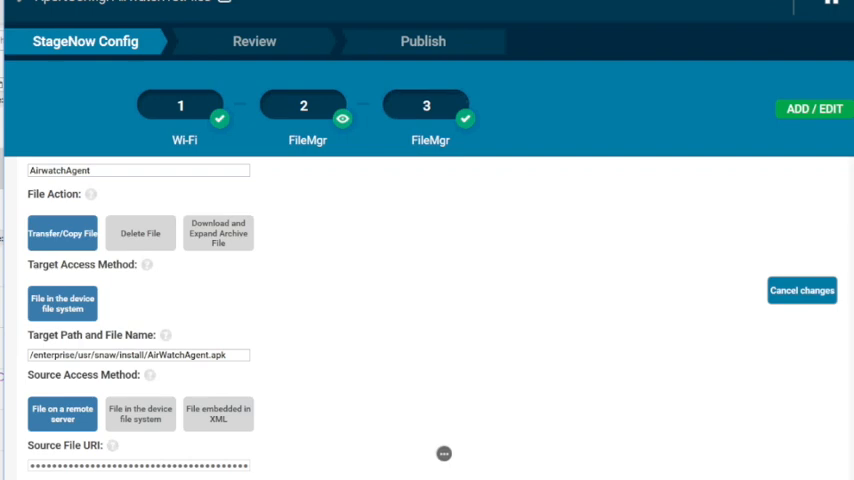
{"action": "mouse_move", "coordinate": [364, 348]}
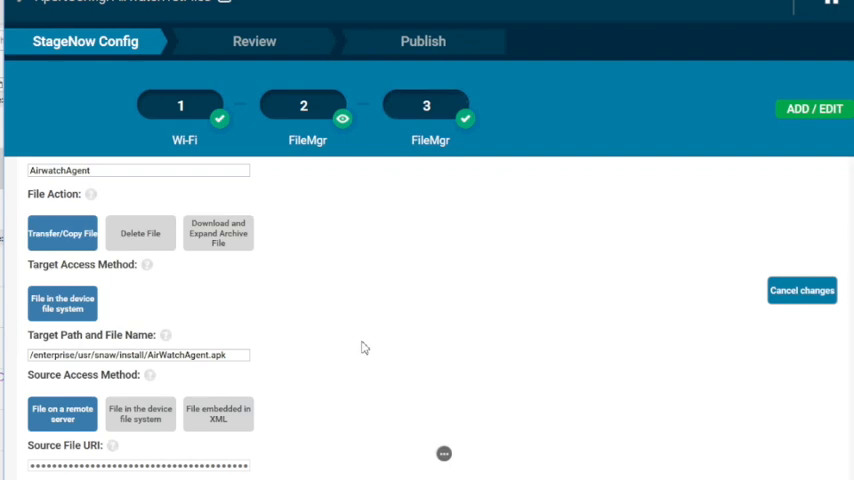
{"action": "mouse_move", "coordinate": [384, 368]}
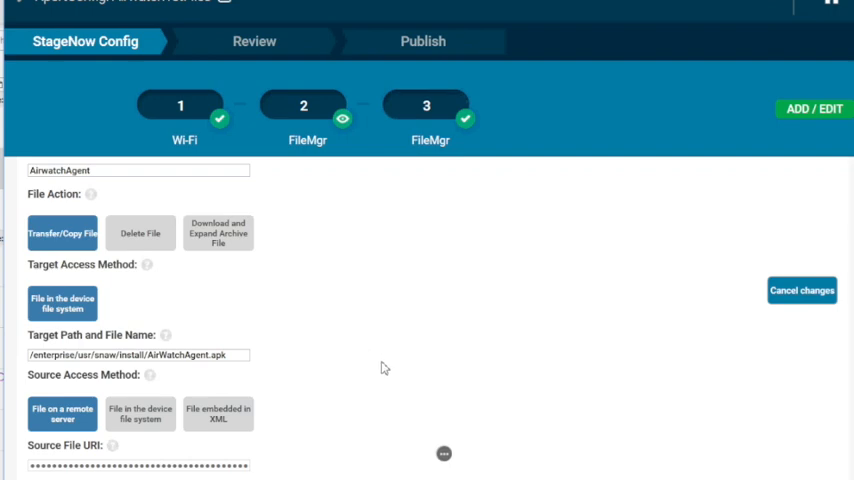
{"action": "mouse_move", "coordinate": [372, 356]}
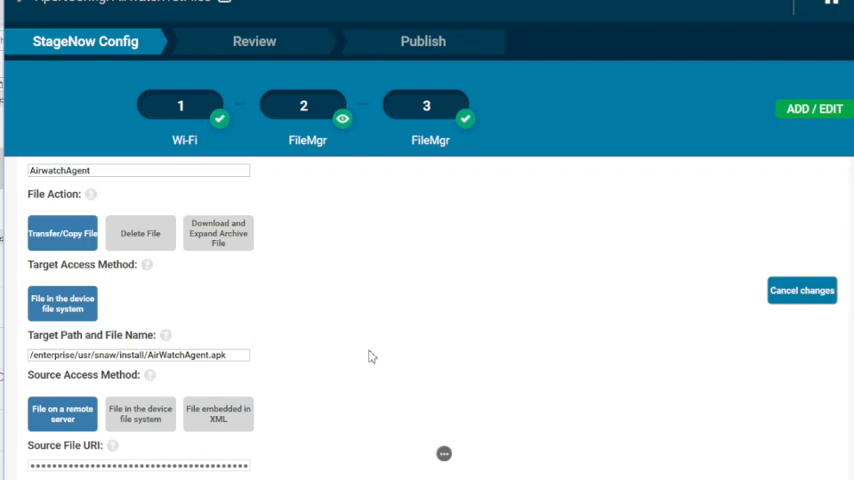
Step: Review FileMgr step 3's Target Path and File Name placing the service app on the device
{"action": "left_click", "coordinate": [426, 106]}
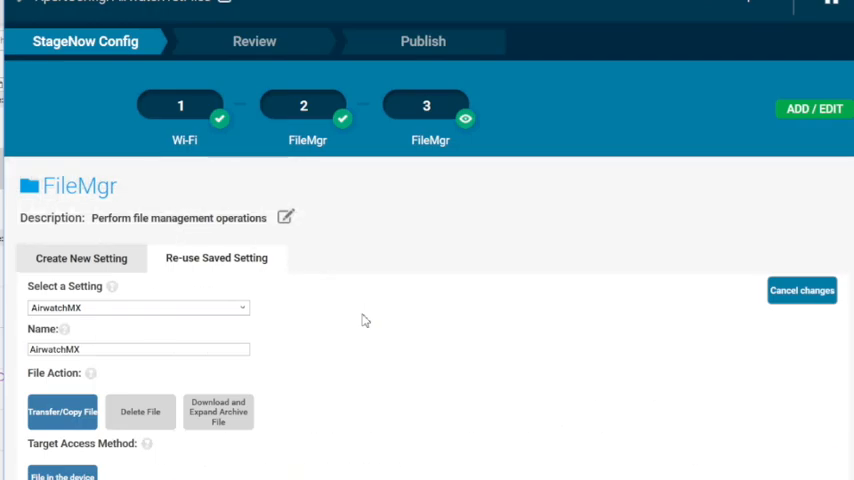
{"action": "scroll", "scroll_direction": "down", "scroll_amount": 3}
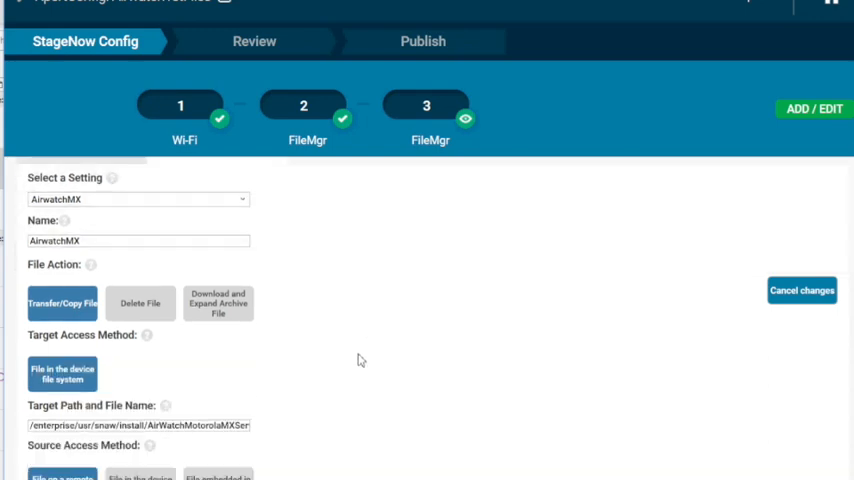
{"action": "scroll", "scroll_direction": "down", "scroll_amount": 3}
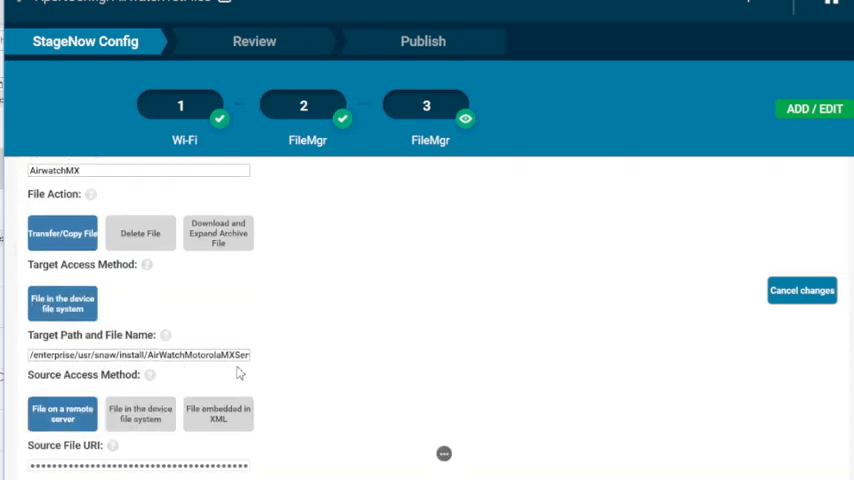
{"action": "mouse_move", "coordinate": [292, 400]}
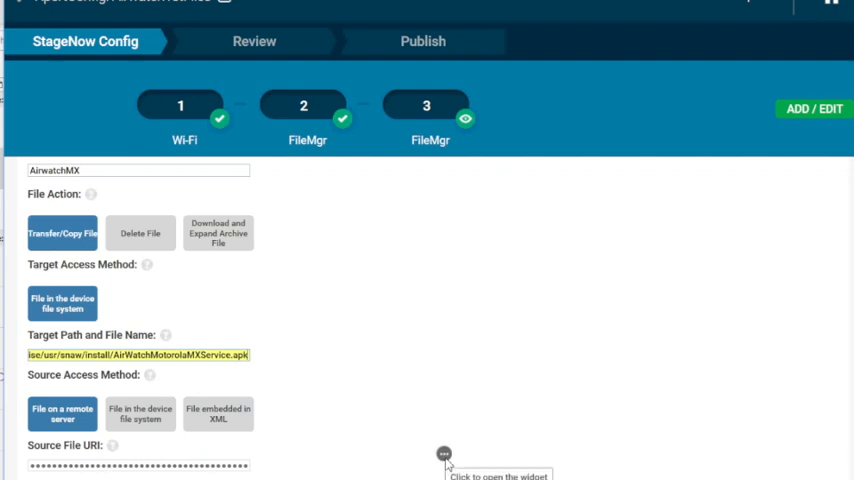
{"action": "mouse_move", "coordinate": [444, 452]}
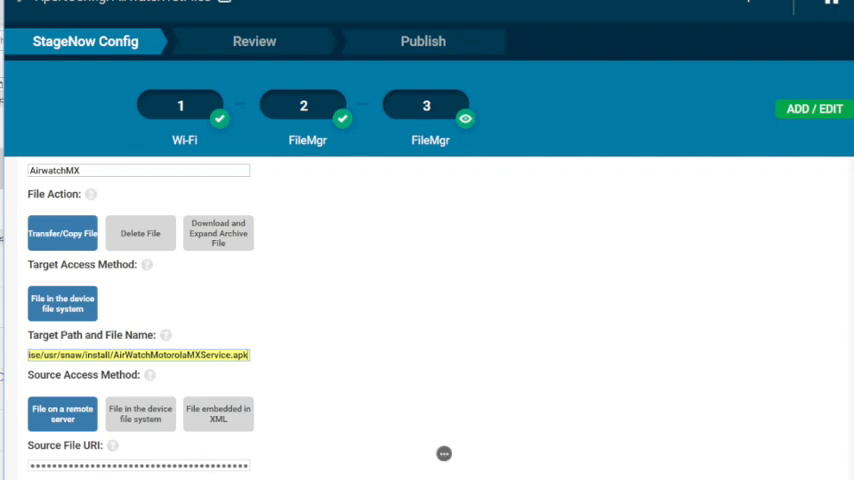
{"action": "left_click", "coordinate": [254, 40]}
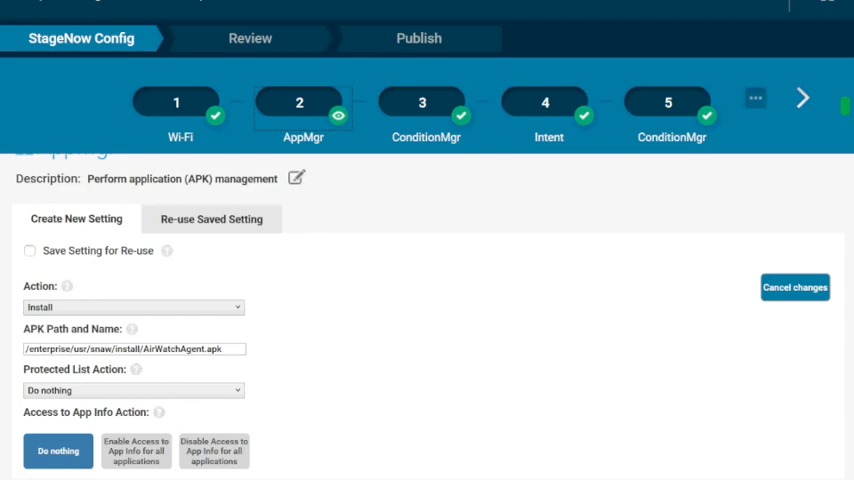
{"action": "mouse_move", "coordinate": [430, 246]}
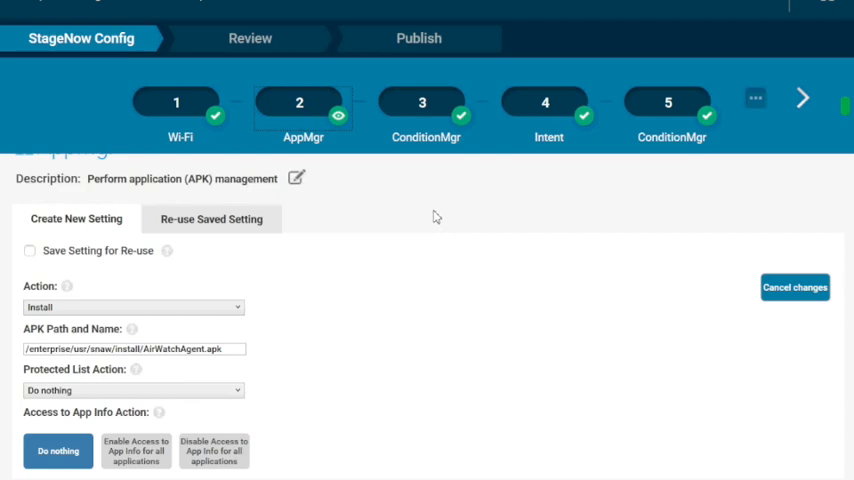
{"action": "mouse_move", "coordinate": [406, 236]}
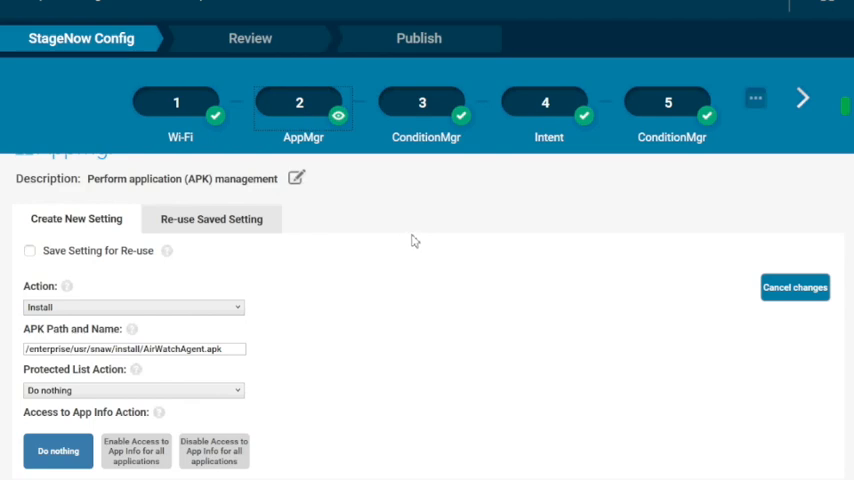
{"action": "mouse_move", "coordinate": [420, 238]}
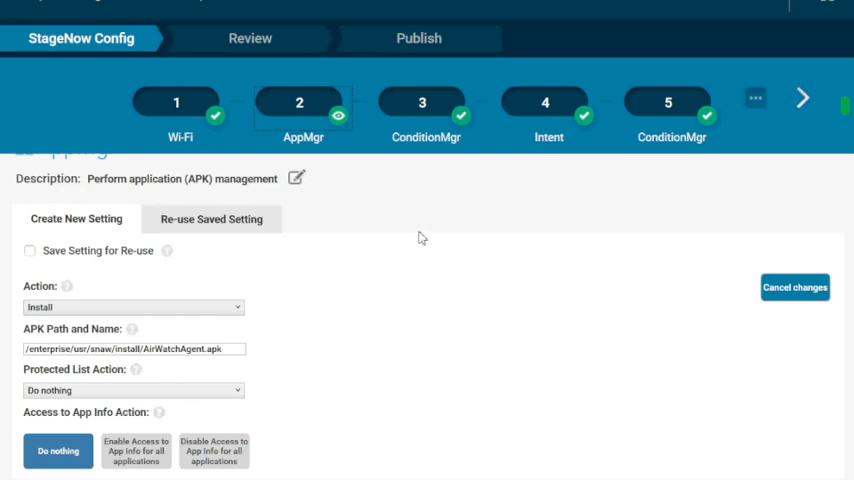
{"action": "mouse_move", "coordinate": [376, 196]}
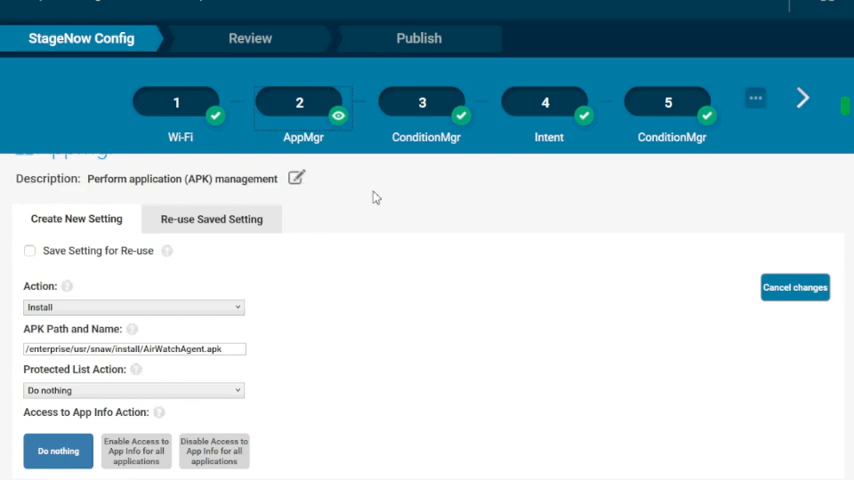
{"action": "mouse_move", "coordinate": [568, 202]}
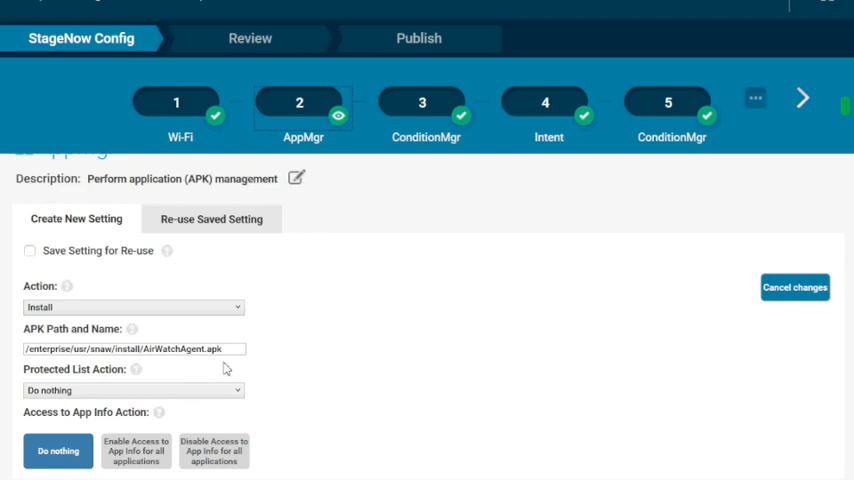
{"action": "mouse_move", "coordinate": [312, 152]}
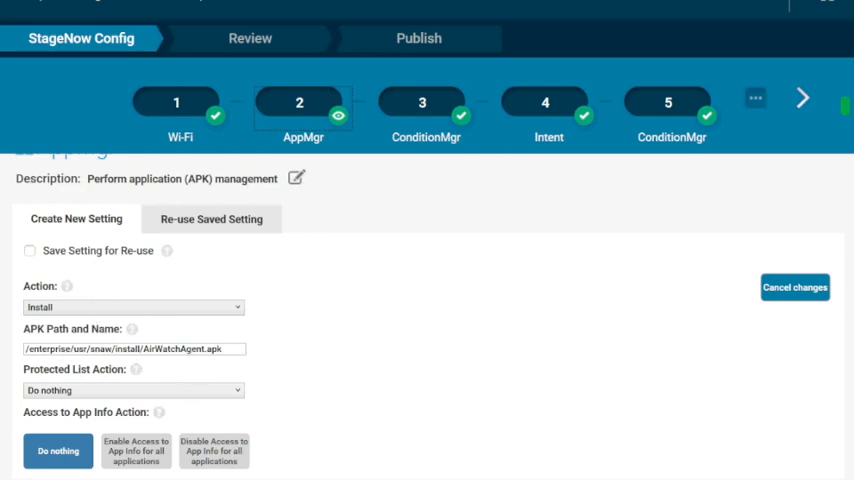
{"action": "mouse_move", "coordinate": [432, 416]}
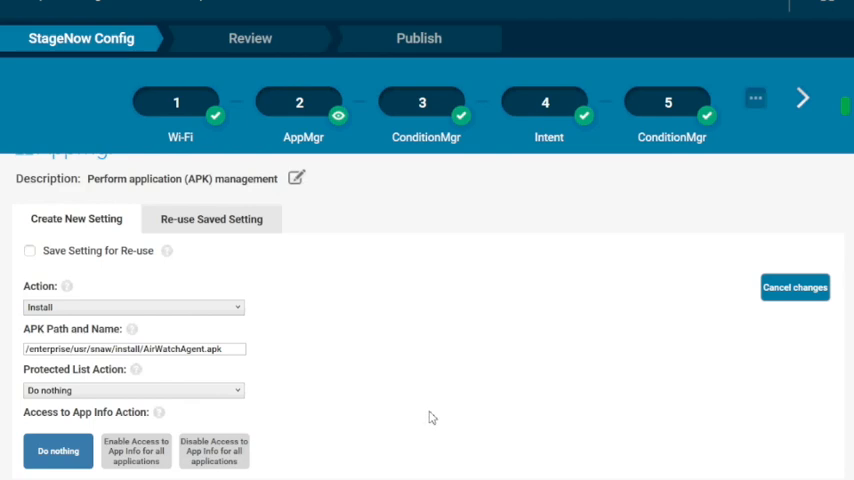
Step: Review ConditionMgr step 3's battery-level check, retry count and interval, then reach the Intent step
{"action": "left_click", "coordinate": [804, 96]}
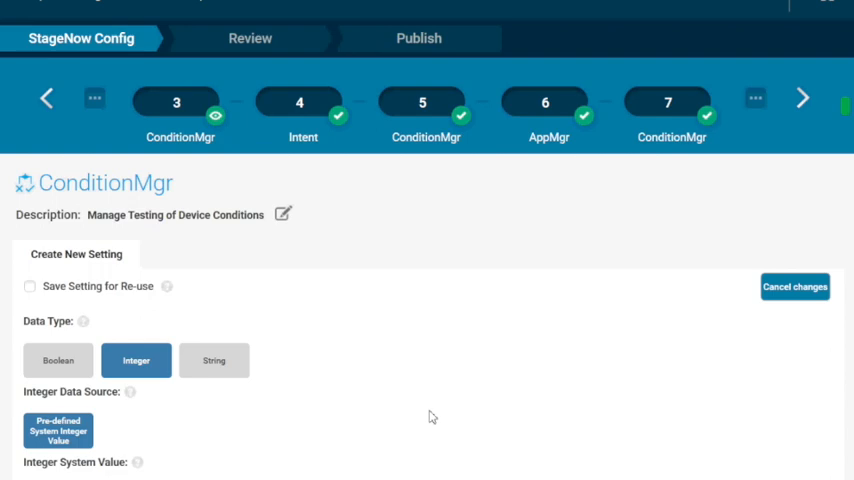
{"action": "scroll", "scroll_direction": "down", "scroll_amount": 3}
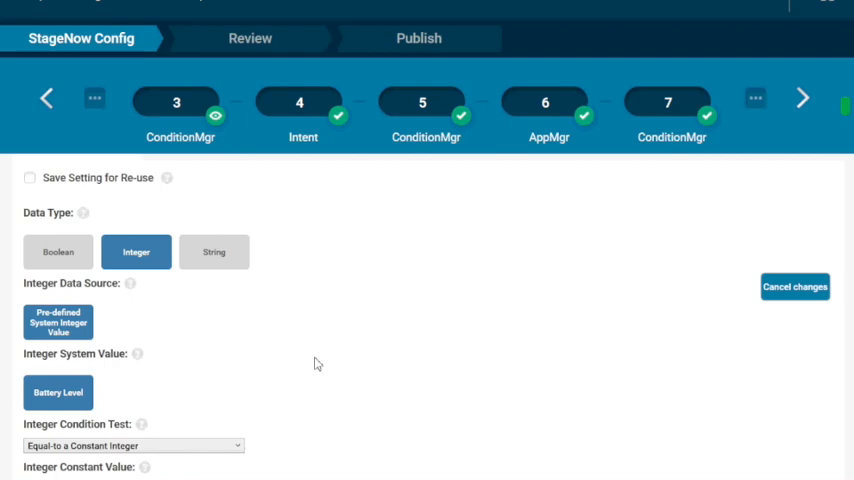
{"action": "mouse_move", "coordinate": [330, 344]}
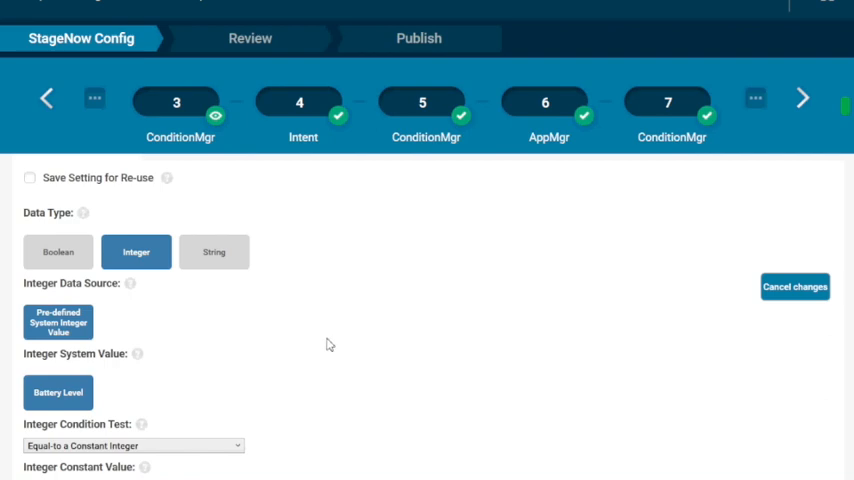
{"action": "scroll", "scroll_direction": "down", "scroll_amount": 3}
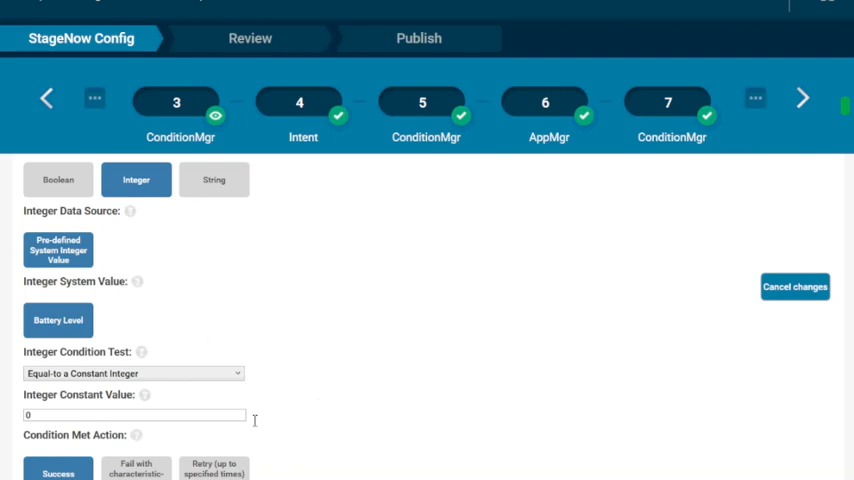
{"action": "scroll", "scroll_direction": "down", "scroll_amount": 3}
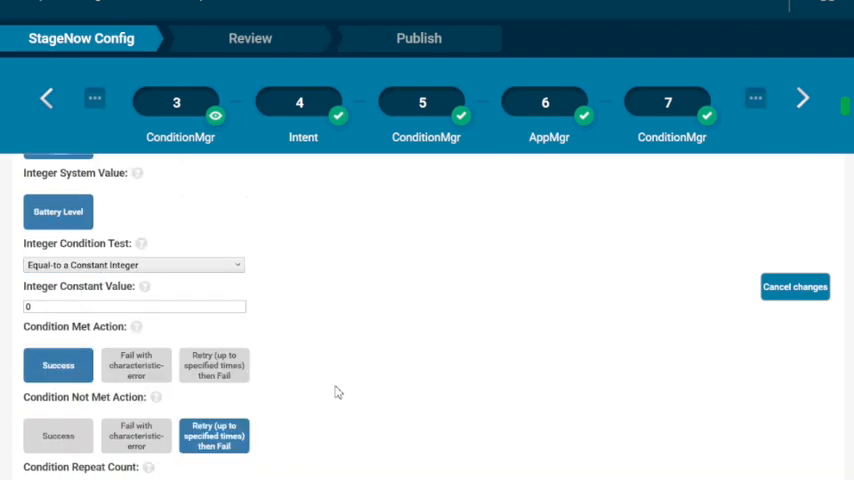
{"action": "scroll", "scroll_direction": "down", "scroll_amount": 3}
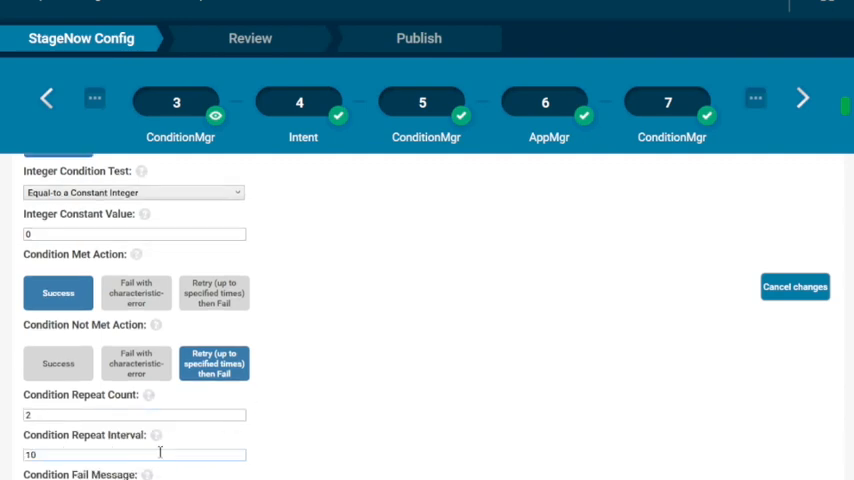
{"action": "mouse_move", "coordinate": [416, 394]}
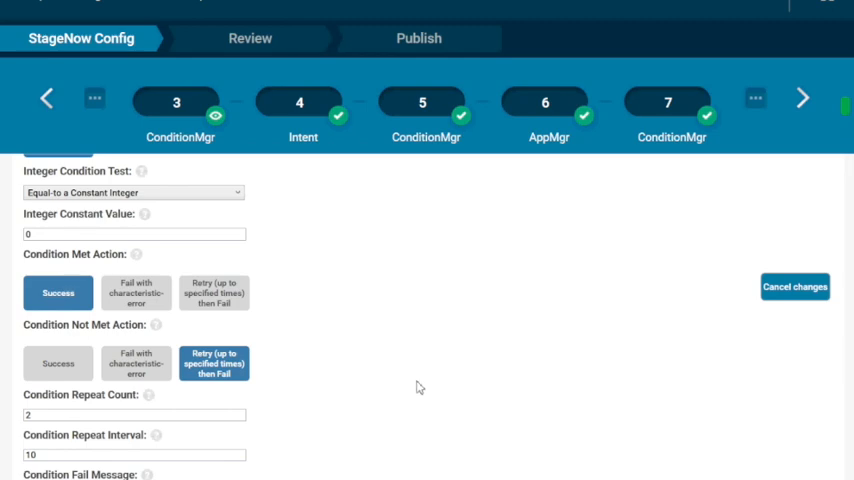
{"action": "scroll", "scroll_direction": "down", "scroll_amount": 3}
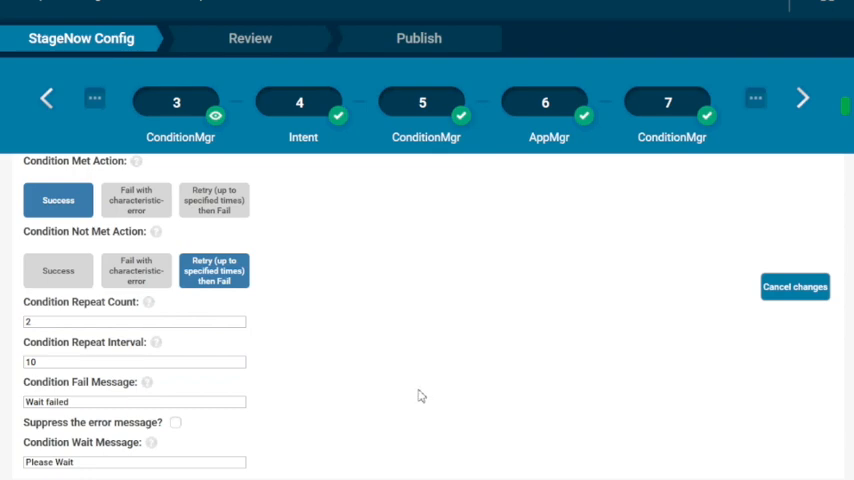
{"action": "mouse_move", "coordinate": [450, 392]}
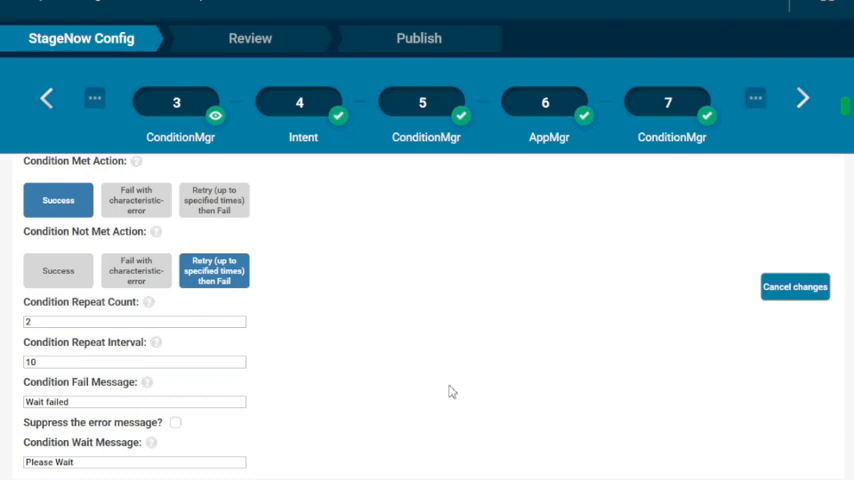
{"action": "left_click", "coordinate": [804, 96]}
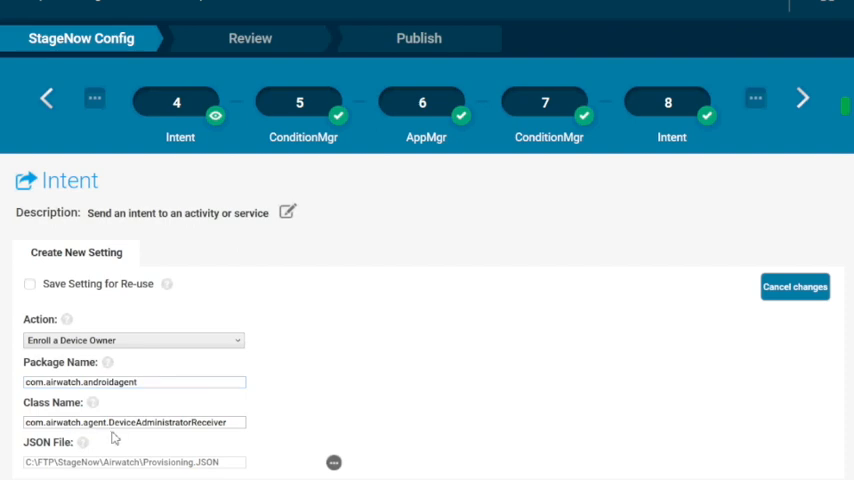
{"action": "mouse_move", "coordinate": [40, 456]}
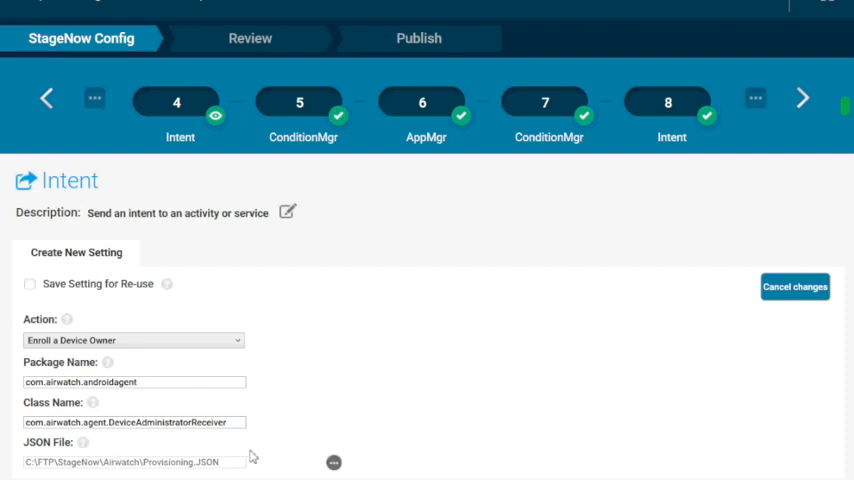
{"action": "mouse_move", "coordinate": [332, 472]}
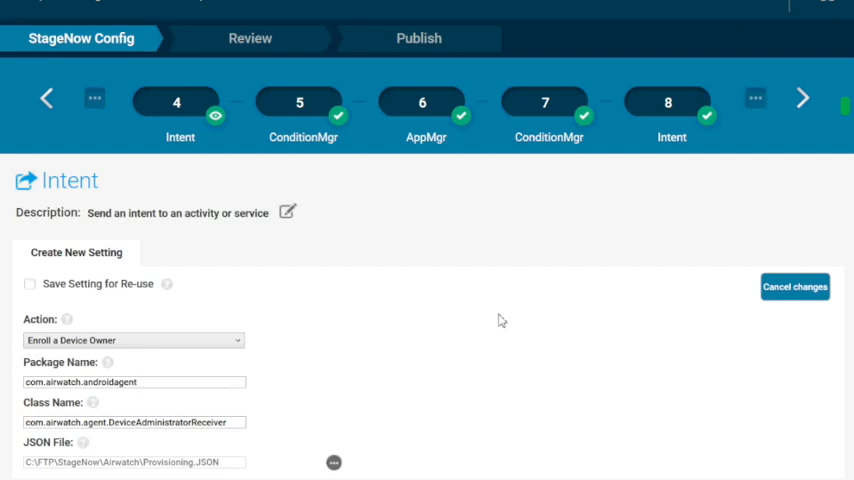
{"action": "mouse_move", "coordinate": [500, 320]}
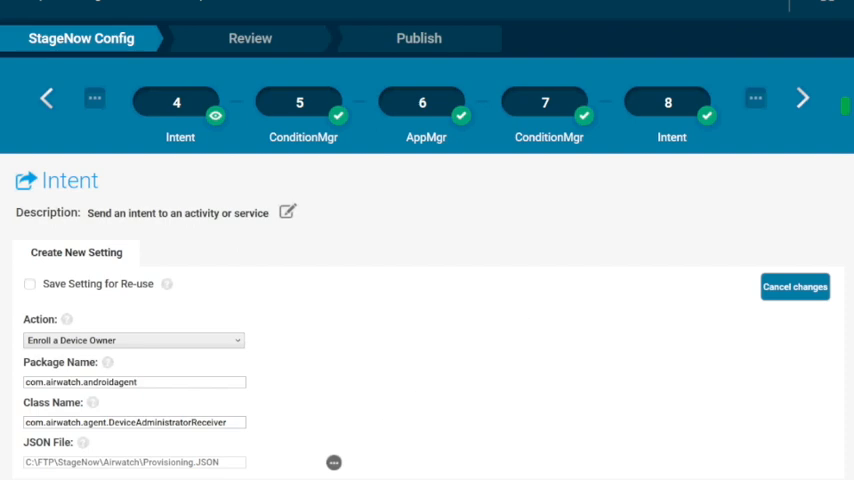
{"action": "mouse_move", "coordinate": [502, 260]}
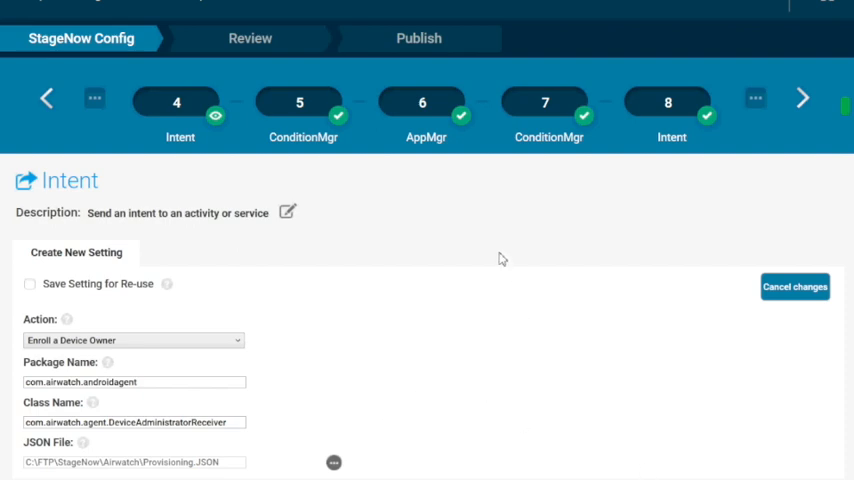
Step: Leave the Enroll Device Owner intent for com.airwatch.androidagent and move to ConditionMgr step 5
{"action": "left_click", "coordinate": [804, 96]}
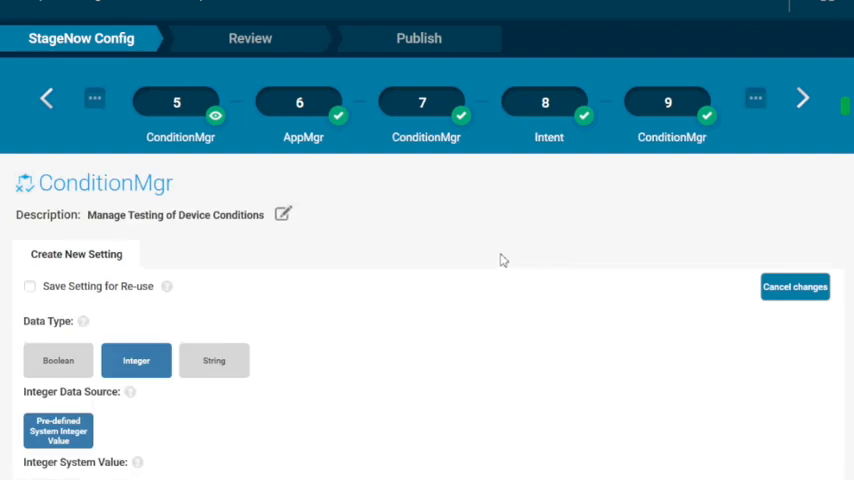
{"action": "mouse_move", "coordinate": [490, 264]}
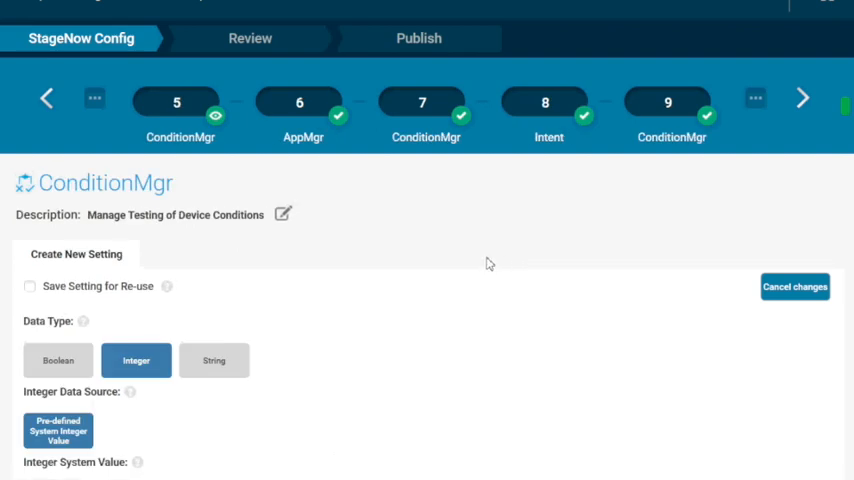
{"action": "mouse_move", "coordinate": [352, 356]}
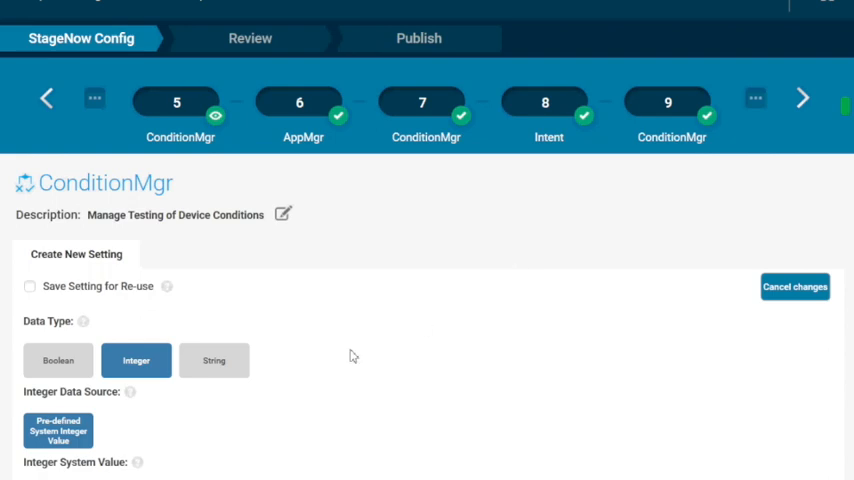
Step: Review ConditionMgr step 5's battery-level test and retry settings, then reach AppMgr step 6
{"action": "scroll", "scroll_direction": "down", "scroll_amount": 3}
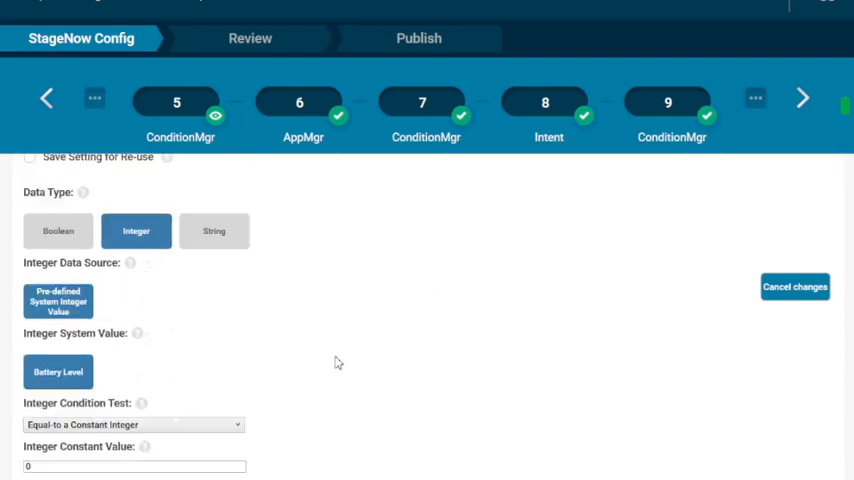
{"action": "scroll", "scroll_direction": "up", "scroll_amount": 3}
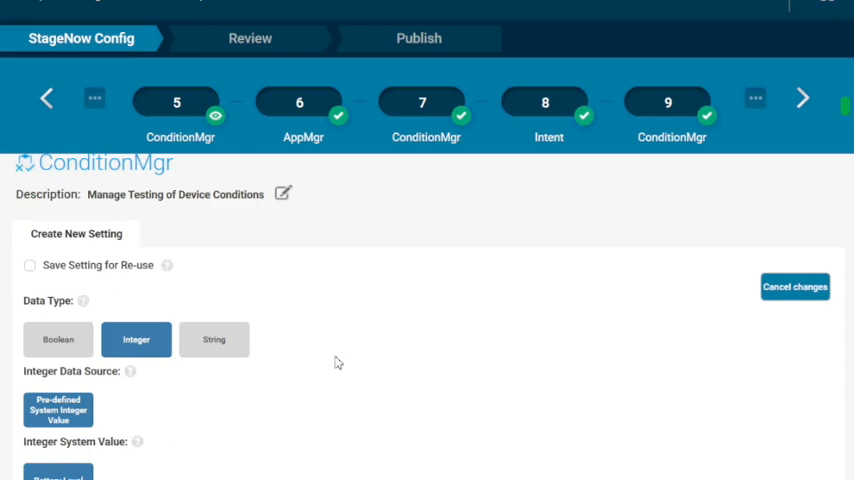
{"action": "scroll", "scroll_direction": "down", "scroll_amount": 3}
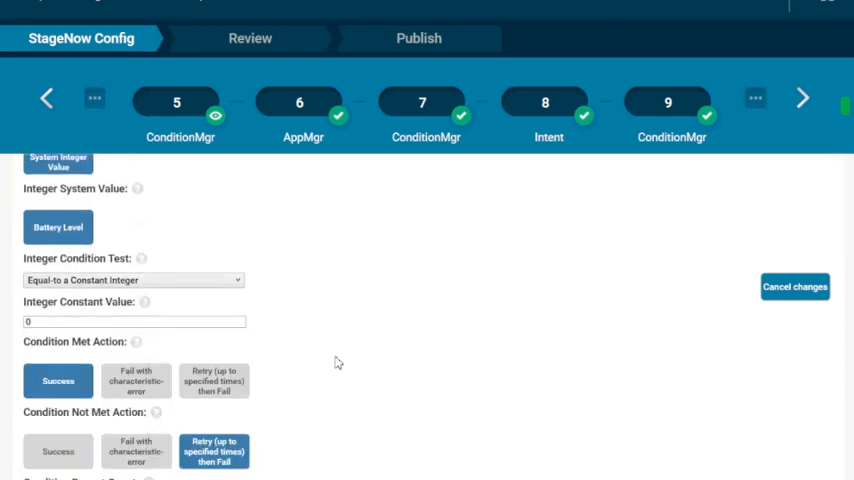
{"action": "scroll", "scroll_direction": "down", "scroll_amount": 3}
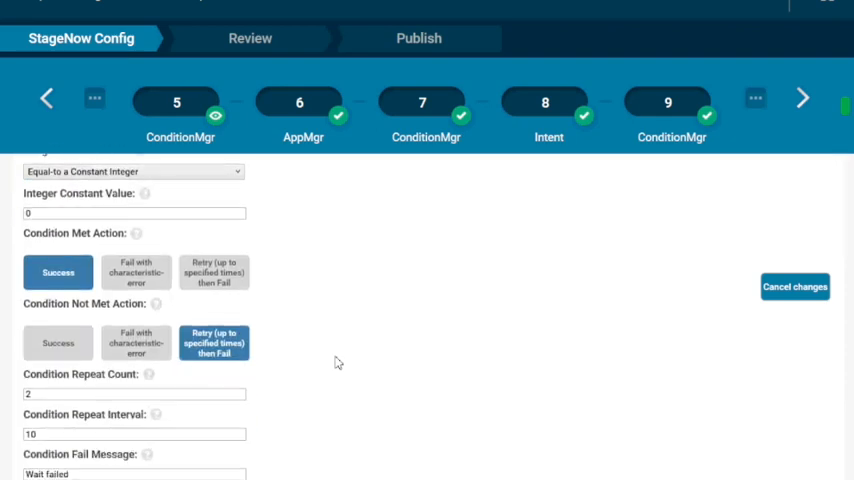
{"action": "scroll", "scroll_direction": "down", "scroll_amount": 3}
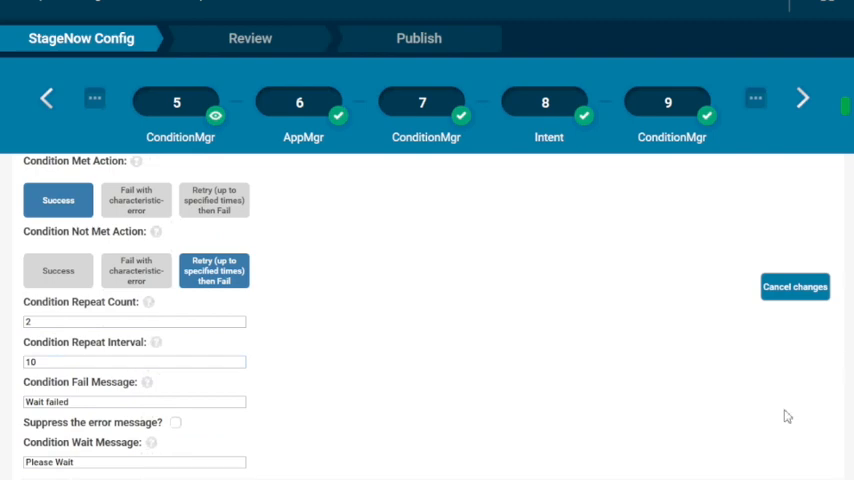
{"action": "left_click", "coordinate": [804, 96]}
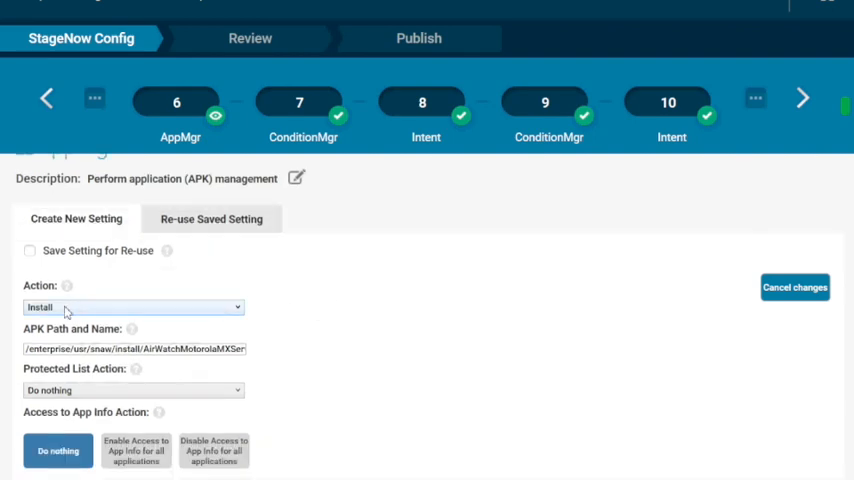
{"action": "mouse_move", "coordinate": [404, 290]}
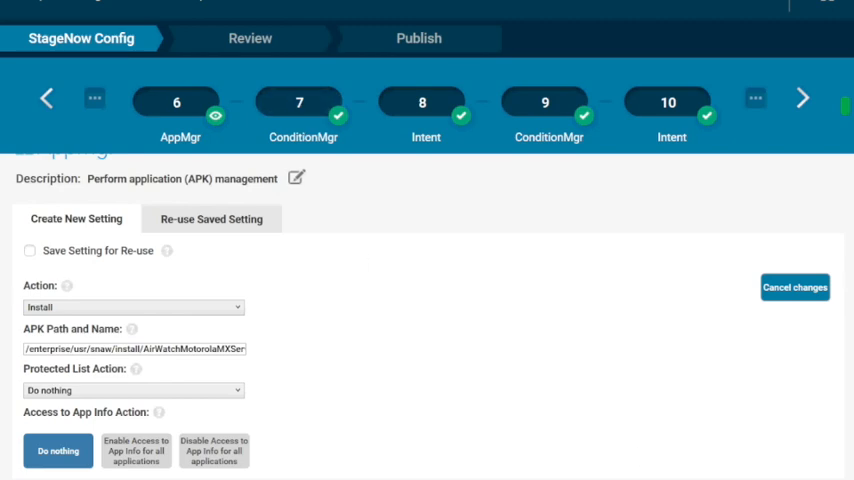
{"action": "mouse_move", "coordinate": [504, 428]}
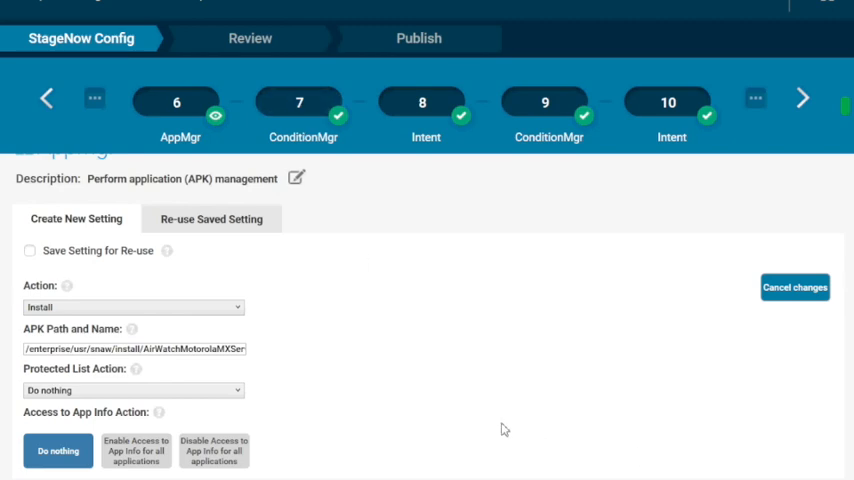
Step: Leave AppMgr step 6's AirWatch MX APK install and move to ConditionMgr step 7
{"action": "left_click", "coordinate": [804, 96]}
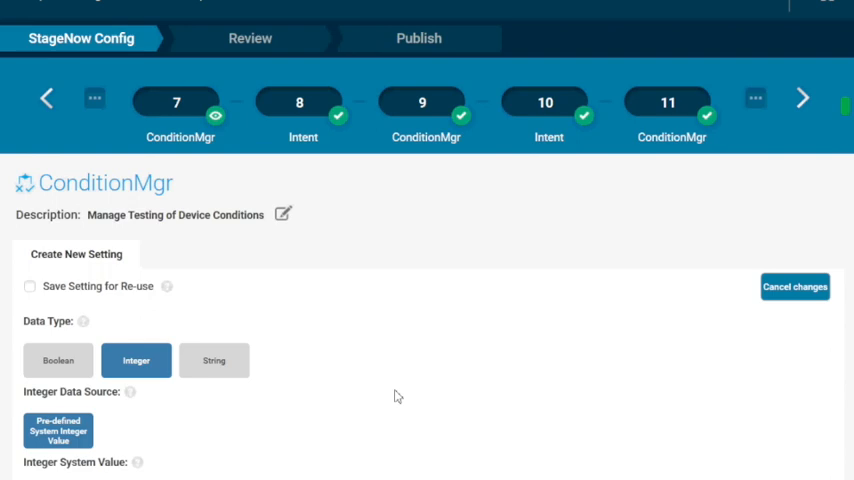
Step: Review ConditionMgr step 7's wait-and-retry settings, then reach the motorolamx Intent step
{"action": "scroll", "scroll_direction": "down", "scroll_amount": 3}
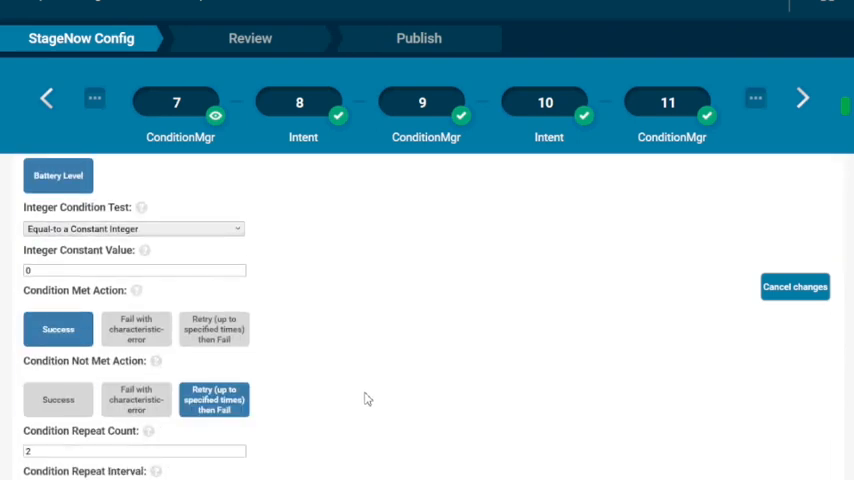
{"action": "scroll", "scroll_direction": "down", "scroll_amount": 3}
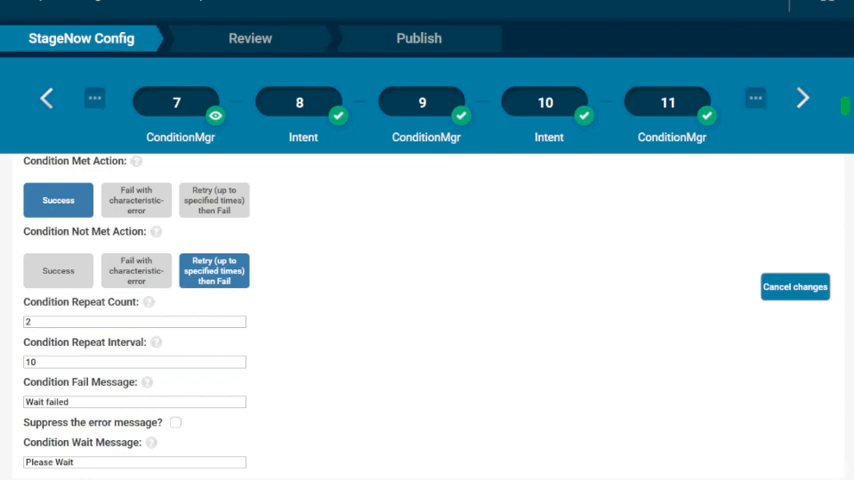
{"action": "mouse_move", "coordinate": [448, 404]}
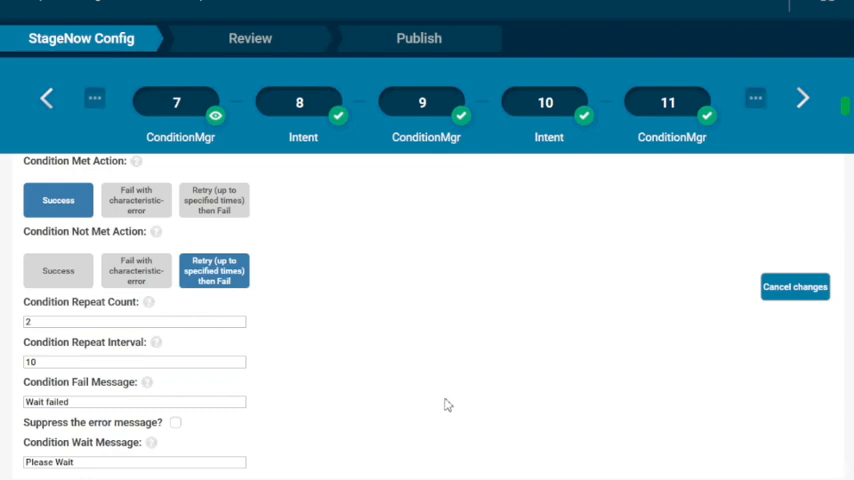
{"action": "left_click", "coordinate": [804, 96]}
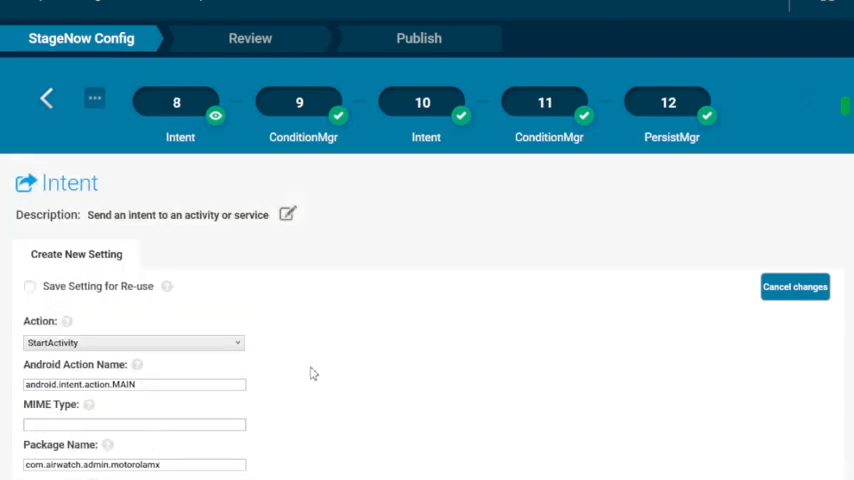
Step: Review the StartActivity intent's package, MotorolaMXActivity class and extras, then reach the battery-level condition
{"action": "scroll", "scroll_direction": "down", "scroll_amount": 3}
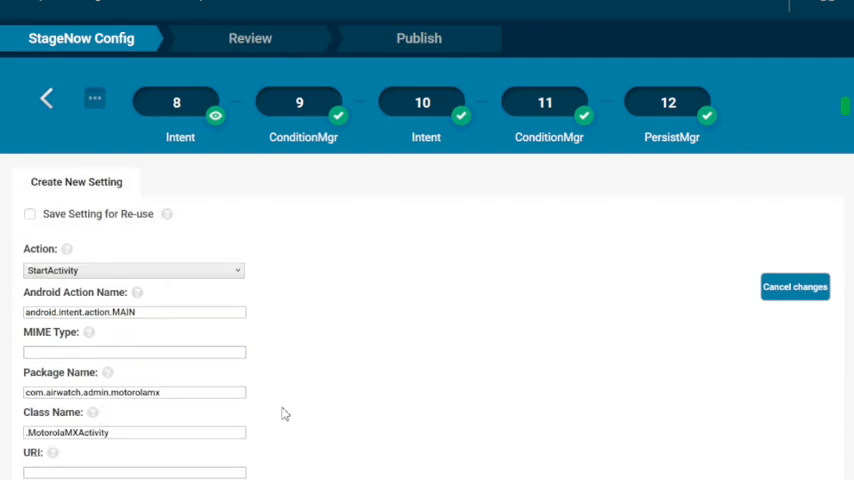
{"action": "scroll", "scroll_direction": "down", "scroll_amount": 3}
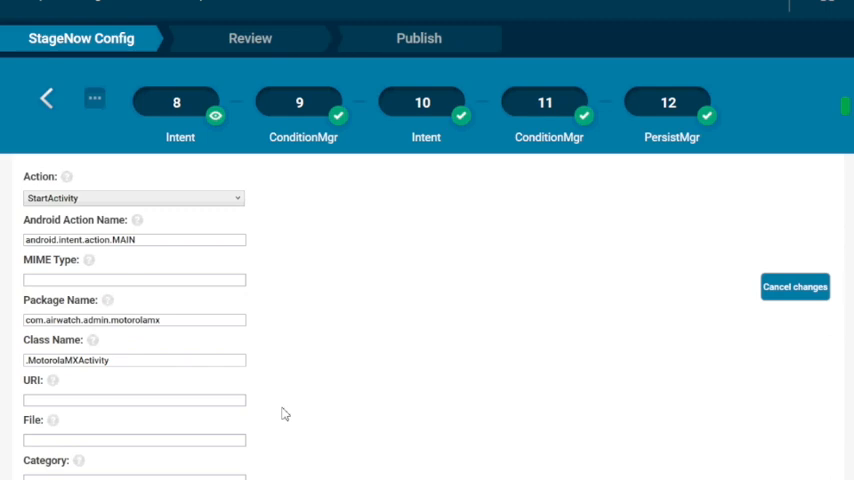
{"action": "scroll", "scroll_direction": "down", "scroll_amount": 3}
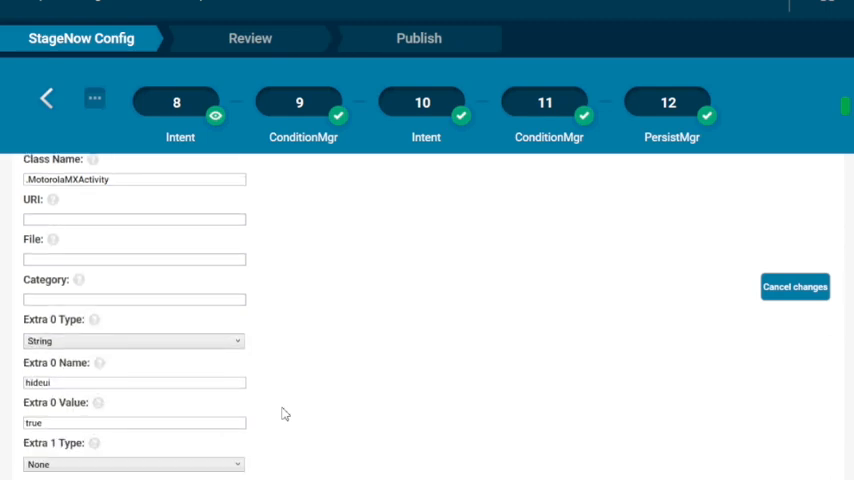
{"action": "scroll", "scroll_direction": "down", "scroll_amount": 3}
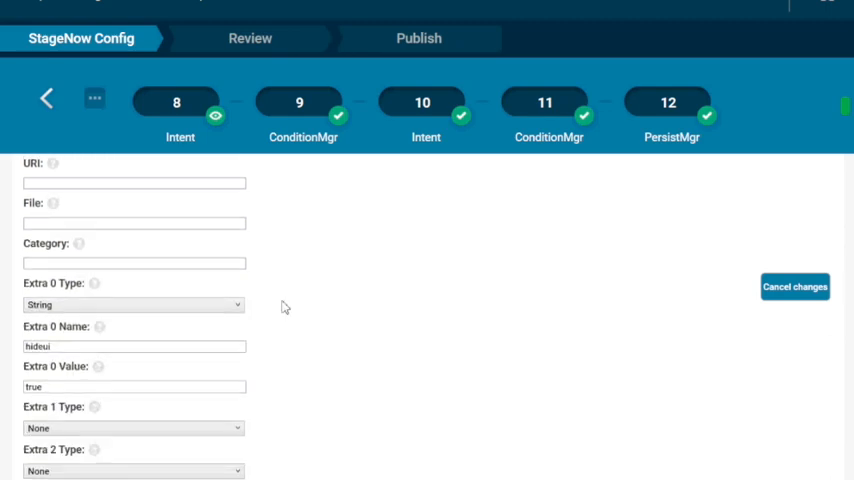
{"action": "mouse_move", "coordinate": [304, 330]}
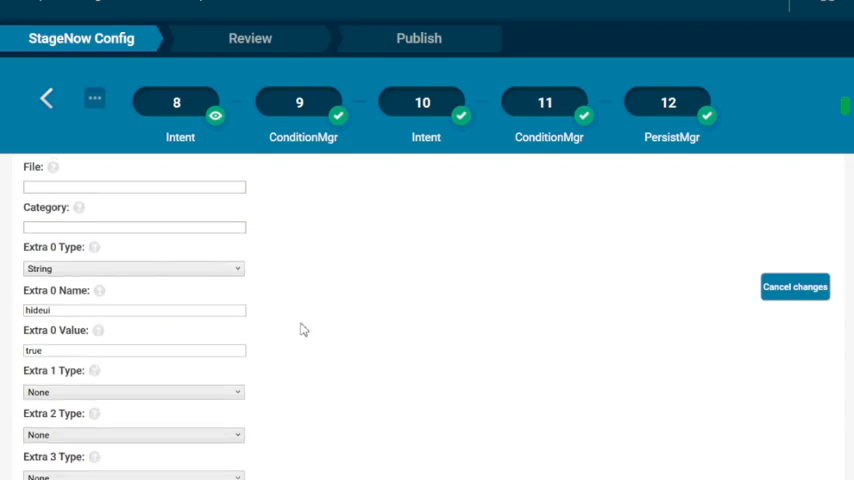
{"action": "scroll", "scroll_direction": "down", "scroll_amount": 3}
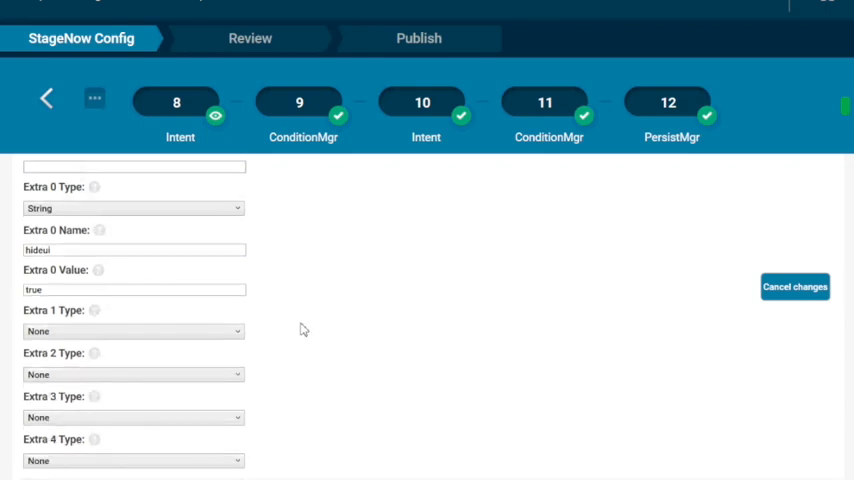
{"action": "scroll", "scroll_direction": "up", "scroll_amount": 3}
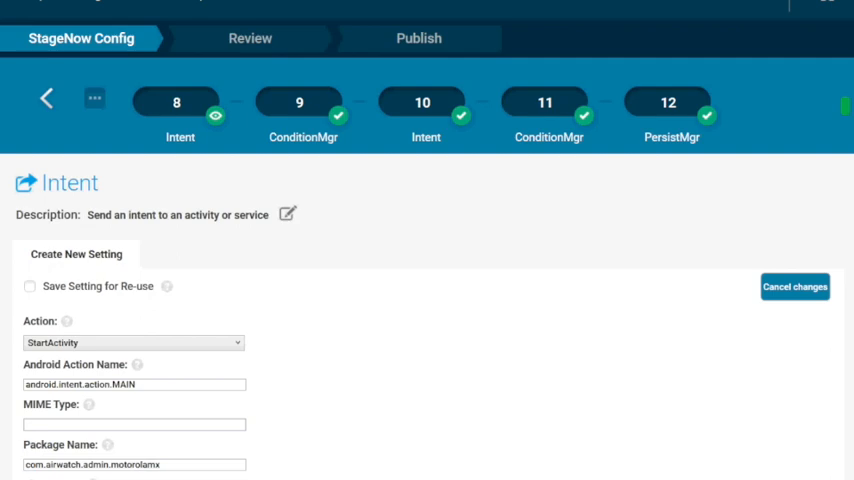
{"action": "mouse_move", "coordinate": [474, 434]}
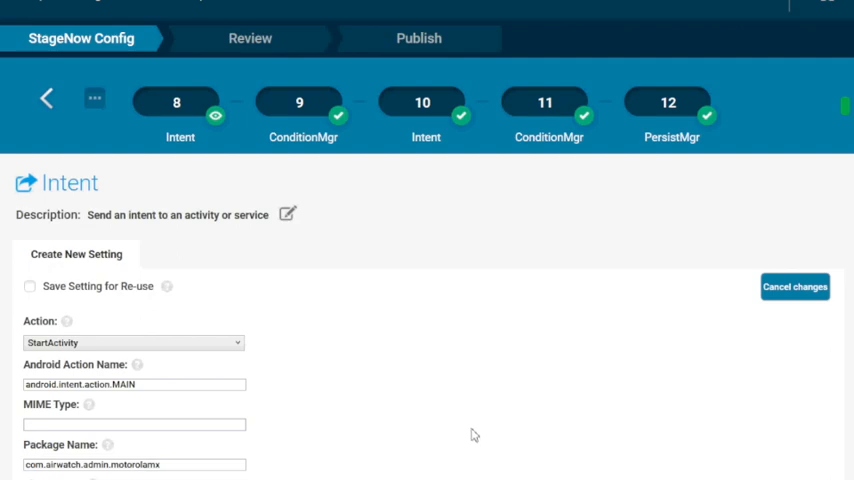
{"action": "left_click", "coordinate": [46, 96]}
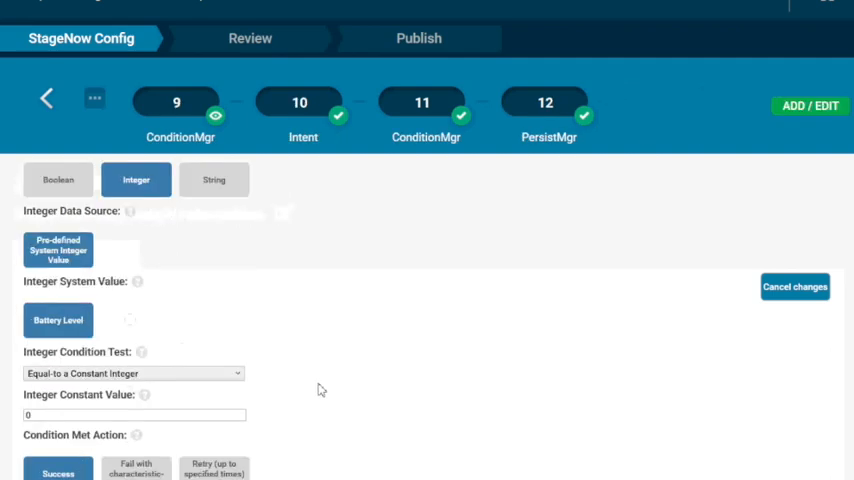
Step: Review the battery-level condition's retry count, interval and messages, then reach the SplashActivity intent
{"action": "scroll", "scroll_direction": "down", "scroll_amount": 3}
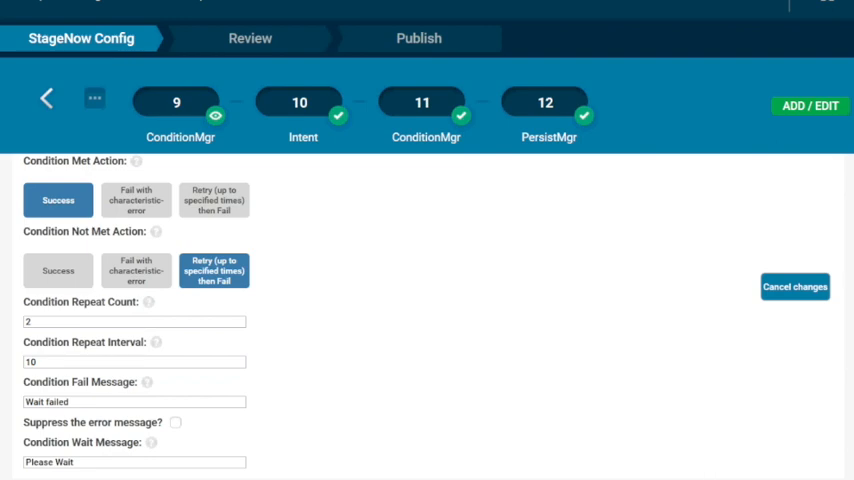
{"action": "mouse_move", "coordinate": [216, 184]}
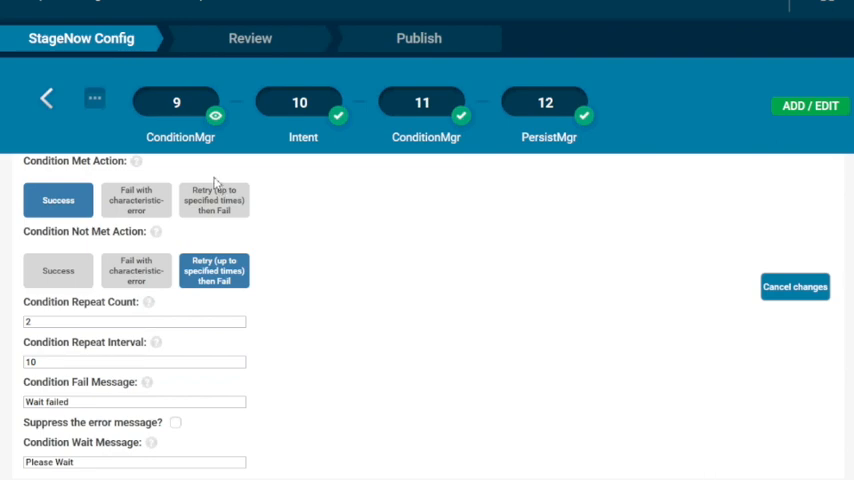
{"action": "mouse_move", "coordinate": [256, 156]}
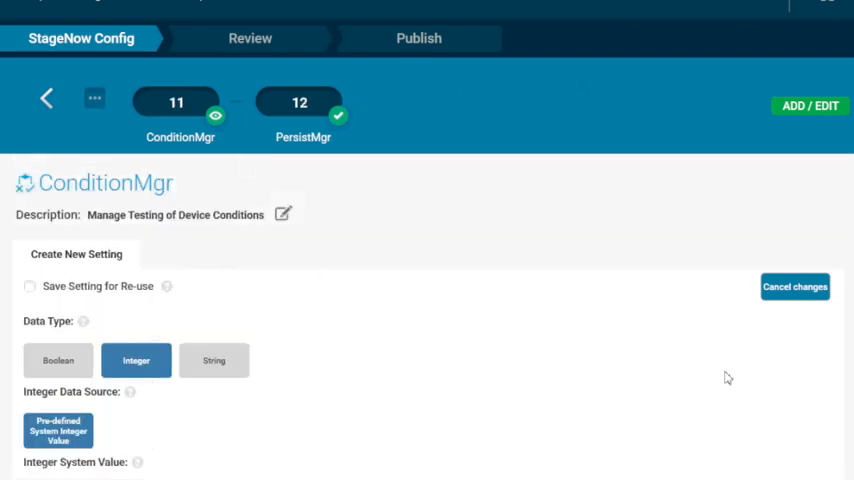
{"action": "left_click", "coordinate": [46, 98]}
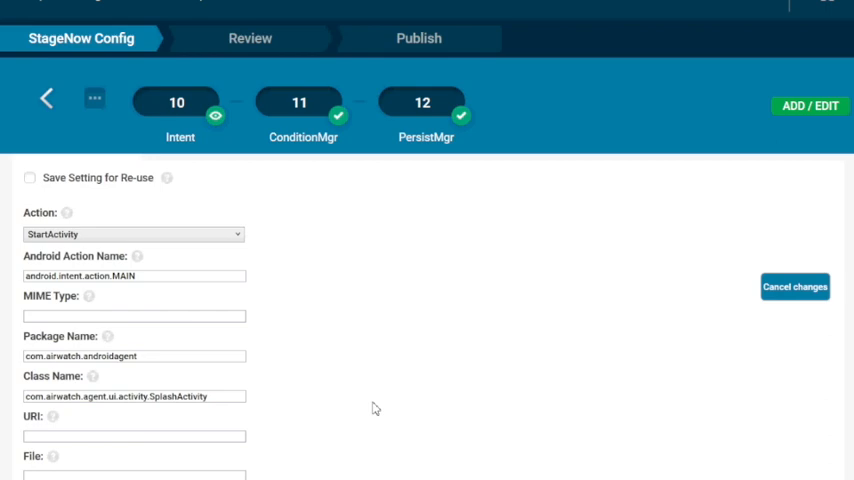
Step: Review the SplashActivity intent and ConditionMgr 11 settings, then reach the PersistMgr step
{"action": "scroll", "scroll_direction": "down", "scroll_amount": 3}
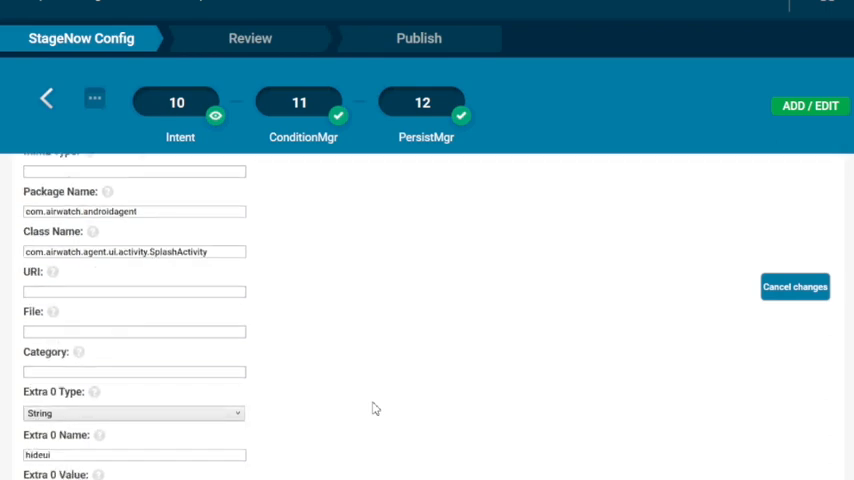
{"action": "scroll", "scroll_direction": "up", "scroll_amount": 3}
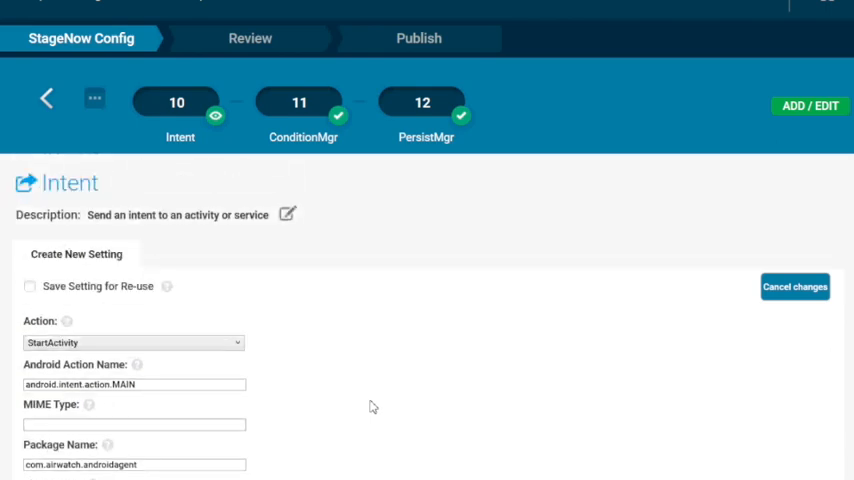
{"action": "scroll", "scroll_direction": "down", "scroll_amount": 3}
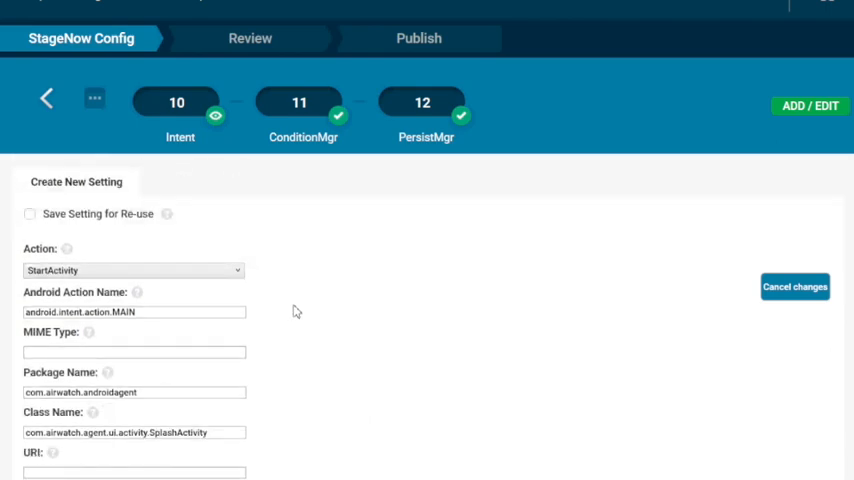
{"action": "scroll", "scroll_direction": "down", "scroll_amount": 3}
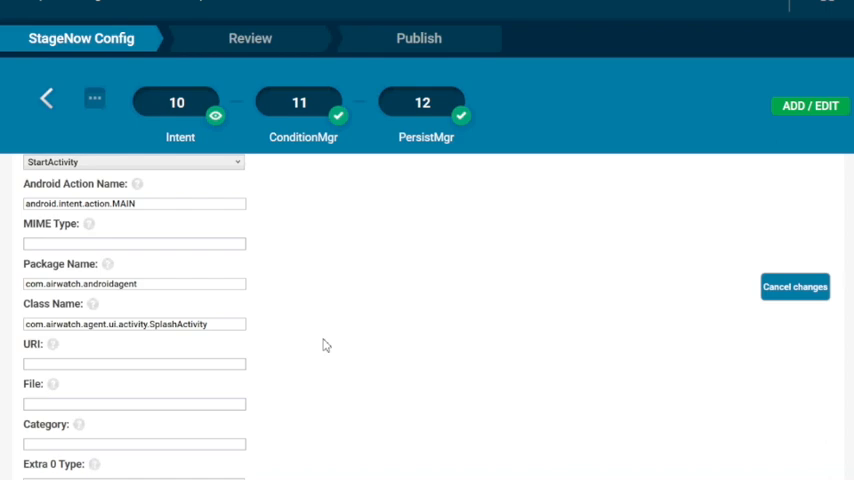
{"action": "scroll", "scroll_direction": "down", "scroll_amount": 3}
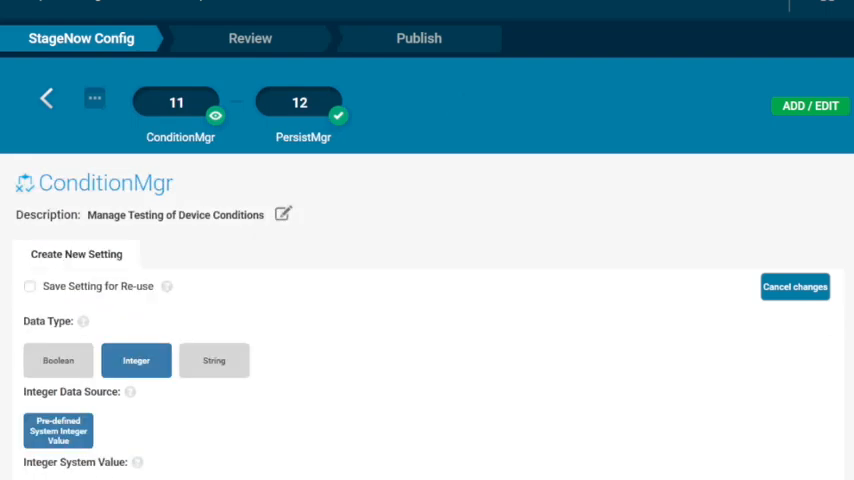
{"action": "scroll", "scroll_direction": "down", "scroll_amount": 3}
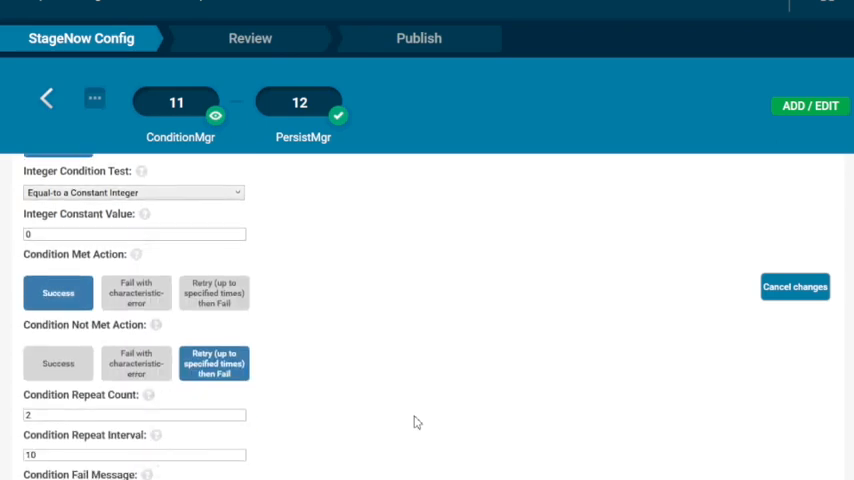
{"action": "scroll", "scroll_direction": "down", "scroll_amount": 3}
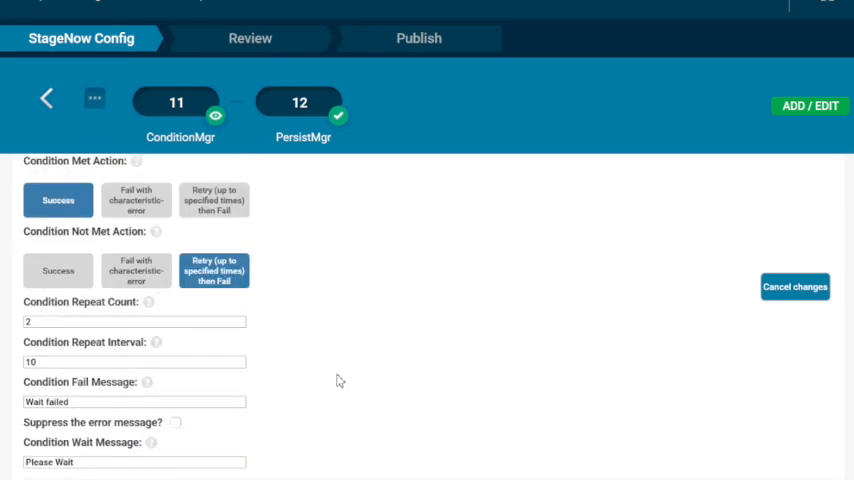
{"action": "left_click", "coordinate": [300, 102]}
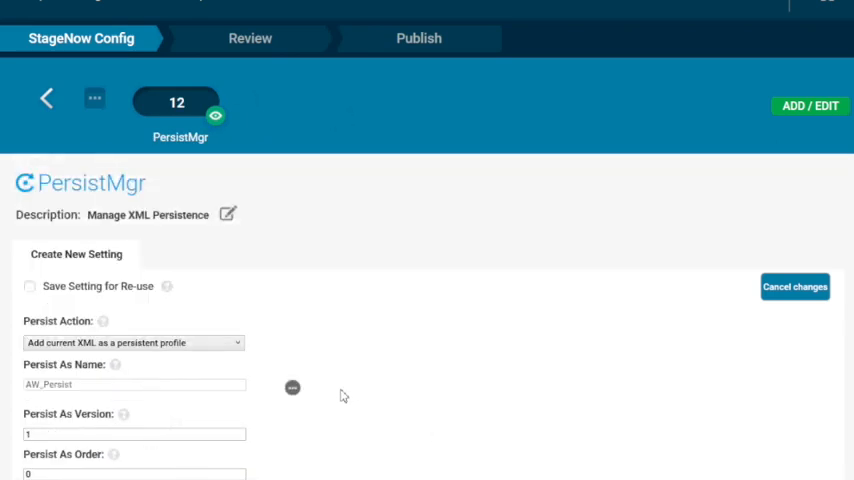
Step: Keep AW_Persist as a generic absolute persistent profile name and continue to Review
{"action": "scroll", "scroll_direction": "down", "scroll_amount": 3}
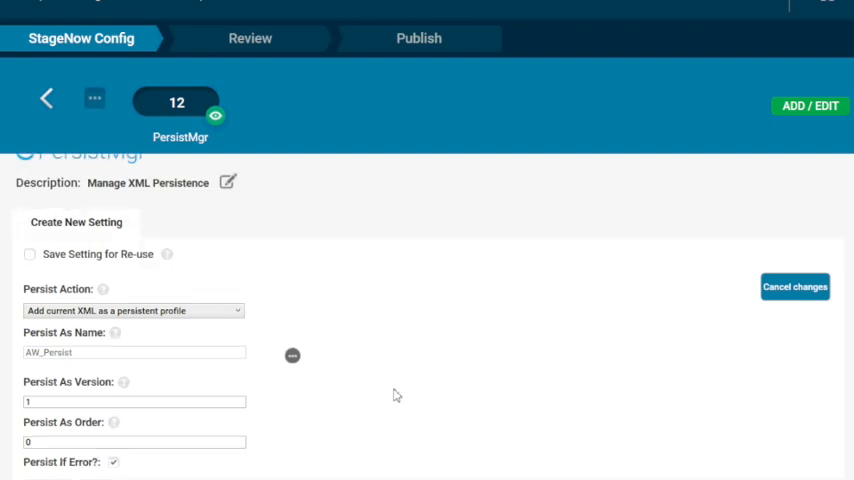
{"action": "mouse_move", "coordinate": [168, 286]}
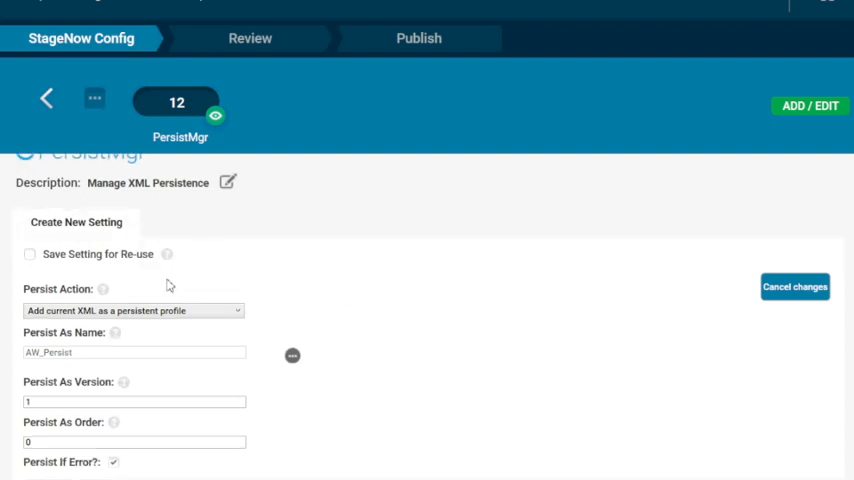
{"action": "mouse_move", "coordinate": [336, 306]}
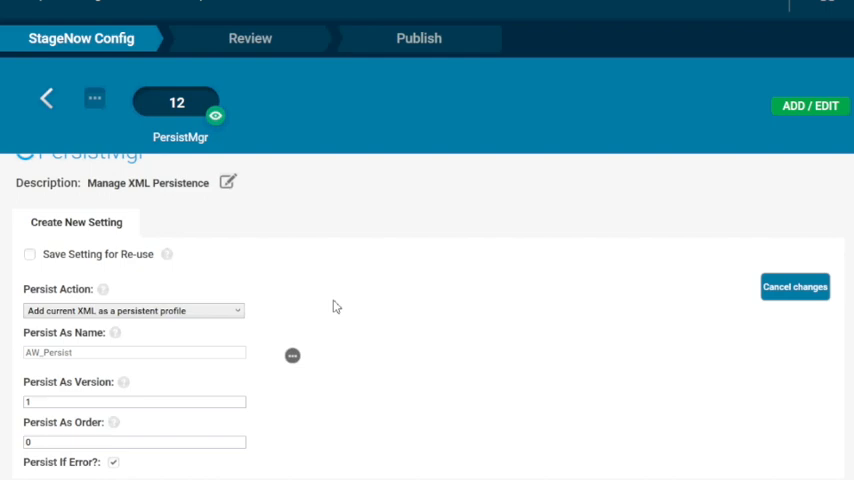
{"action": "mouse_move", "coordinate": [44, 368]}
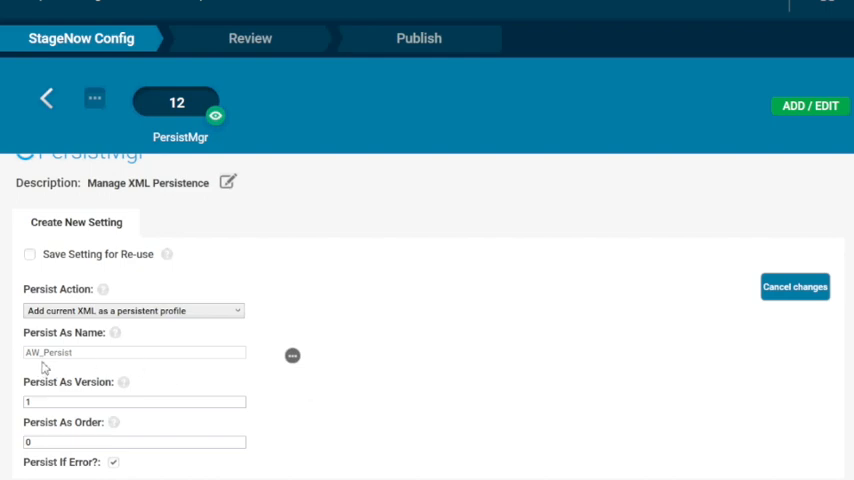
{"action": "mouse_move", "coordinate": [72, 368]}
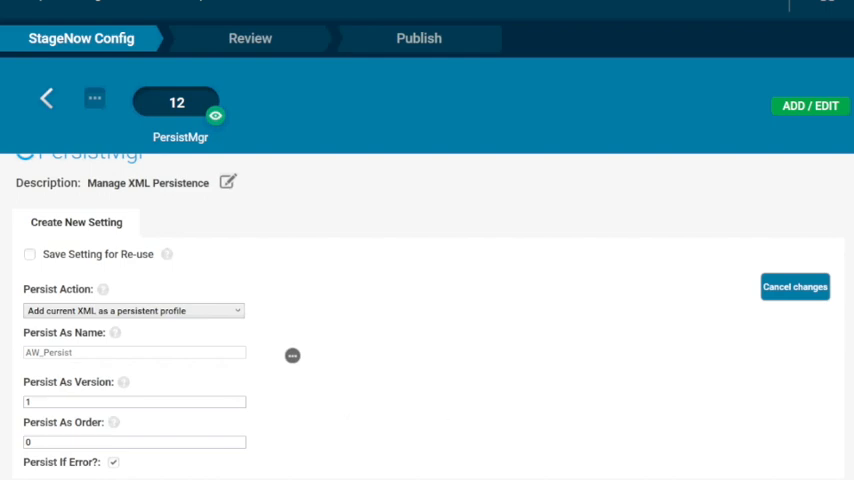
{"action": "left_click", "coordinate": [292, 356]}
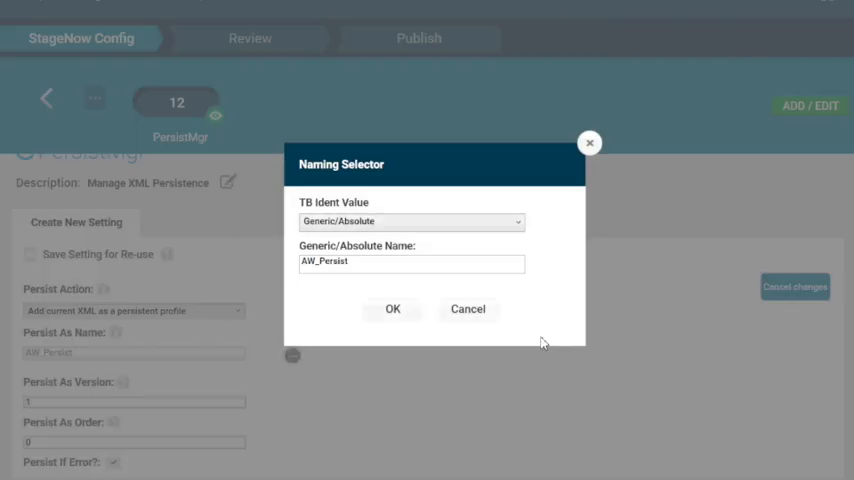
{"action": "mouse_move", "coordinate": [550, 266]}
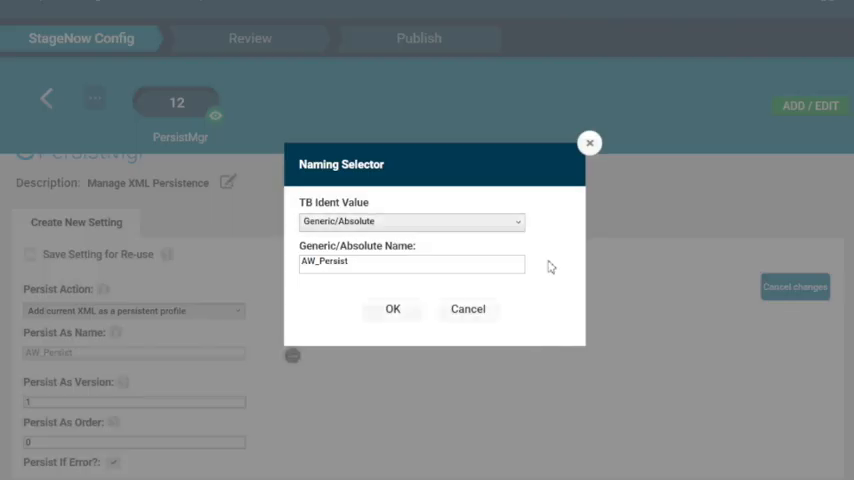
{"action": "left_click", "coordinate": [392, 308]}
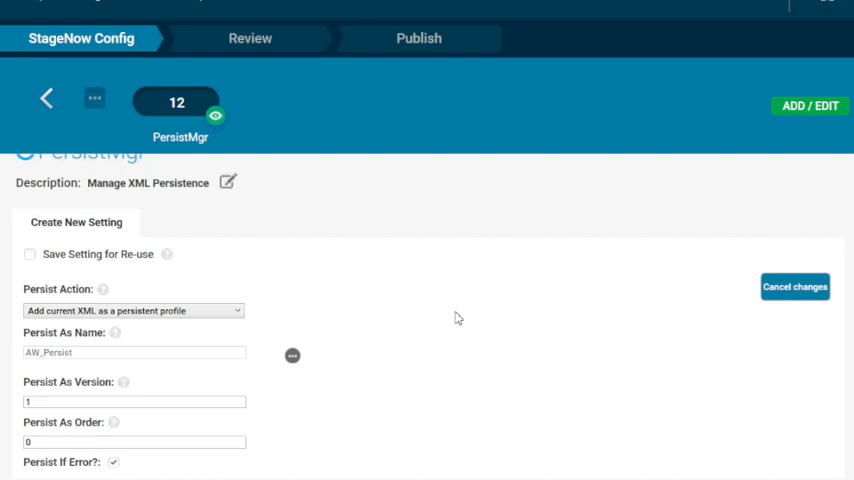
{"action": "mouse_move", "coordinate": [458, 318]}
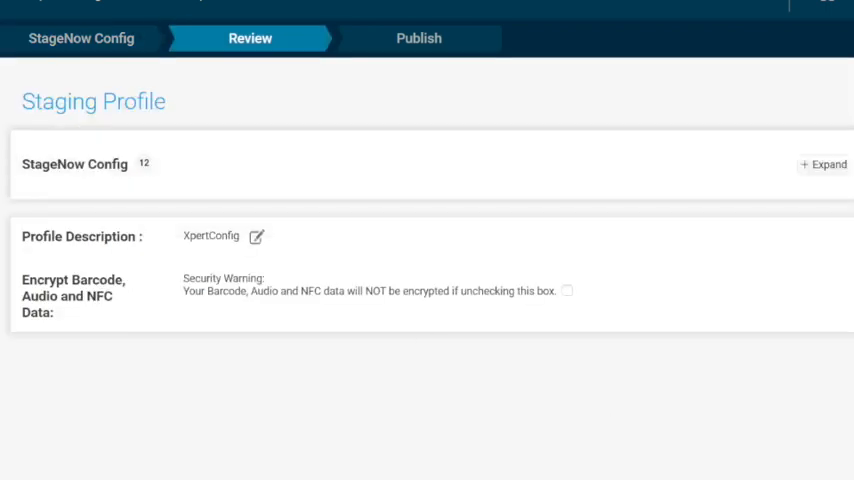
Step: Complete the profile review to reach the Publish stage with PDF417 and Linear barcode options
{"action": "left_click", "coordinate": [420, 38]}
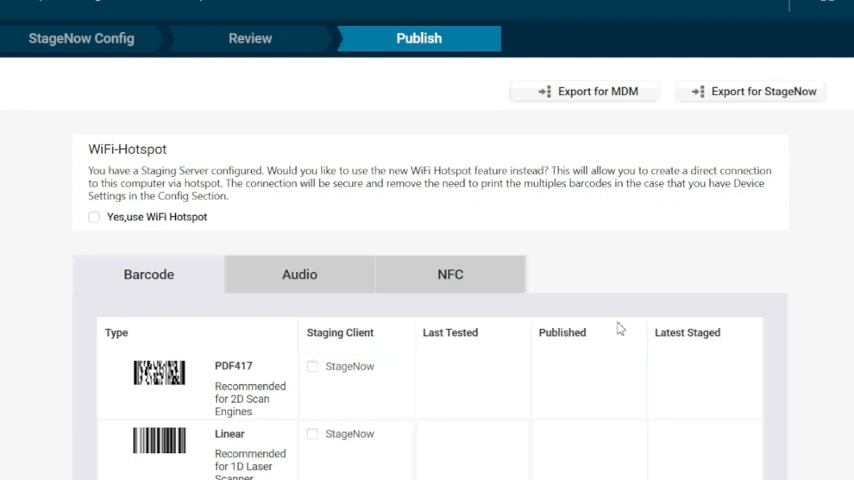
{"action": "mouse_move", "coordinate": [626, 304]}
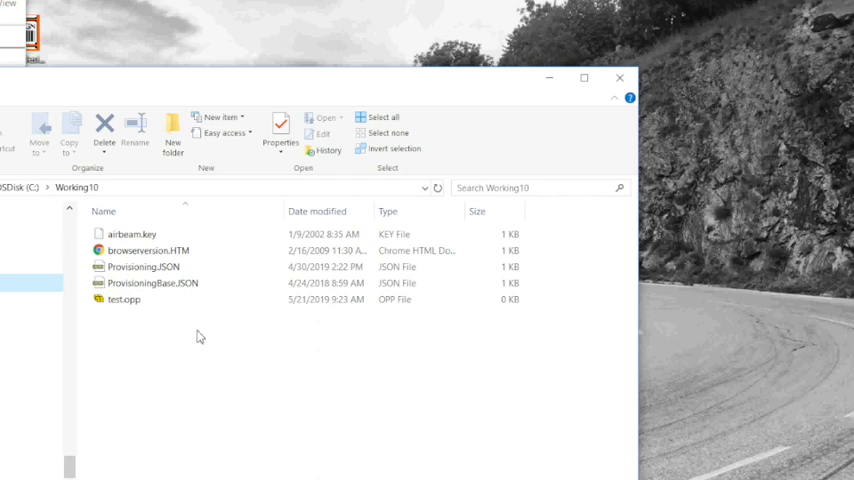
Step: Open ProvisioningBase.JSON from Working10 in Notepad++ via Edit with Notepad++
{"action": "left_click", "coordinate": [144, 266]}
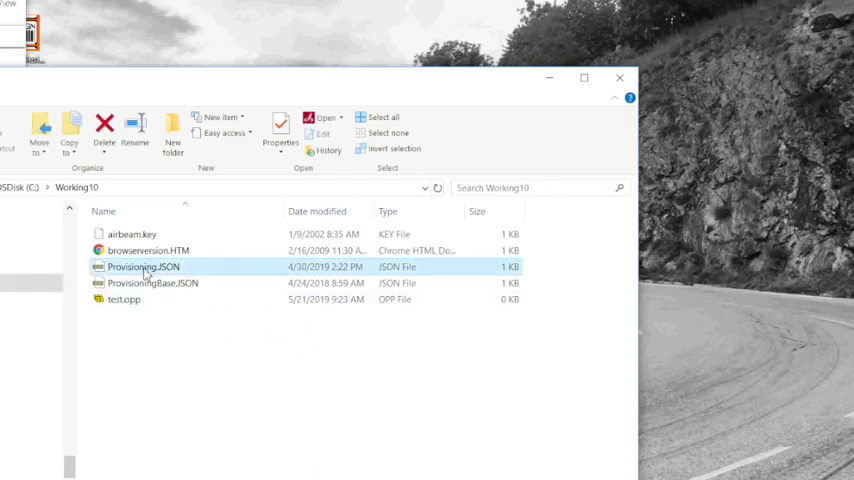
{"action": "mouse_move", "coordinate": [142, 268]}
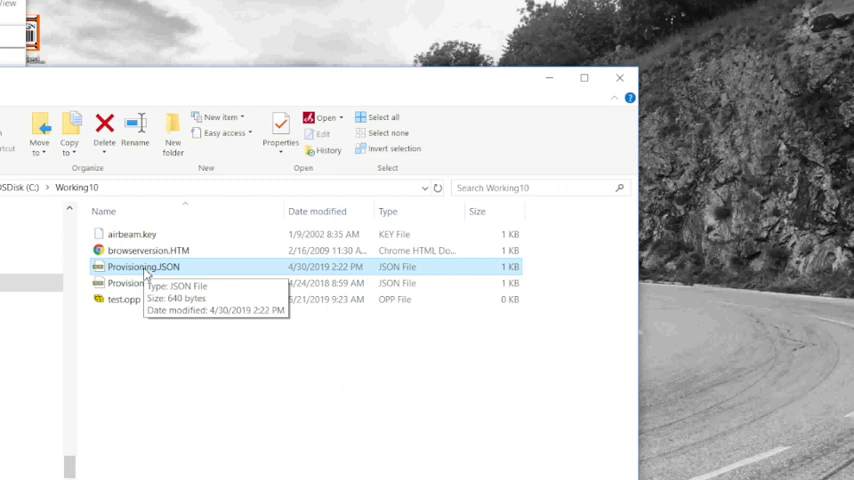
{"action": "mouse_move", "coordinate": [162, 356]}
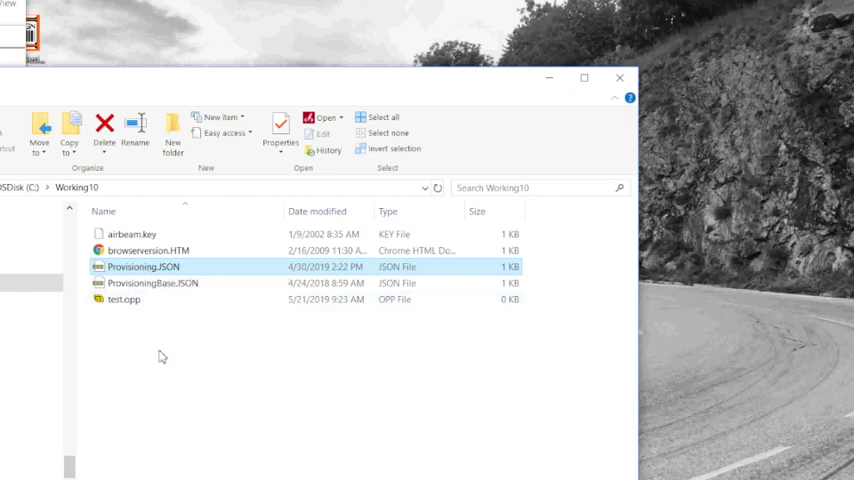
{"action": "mouse_move", "coordinate": [164, 284]}
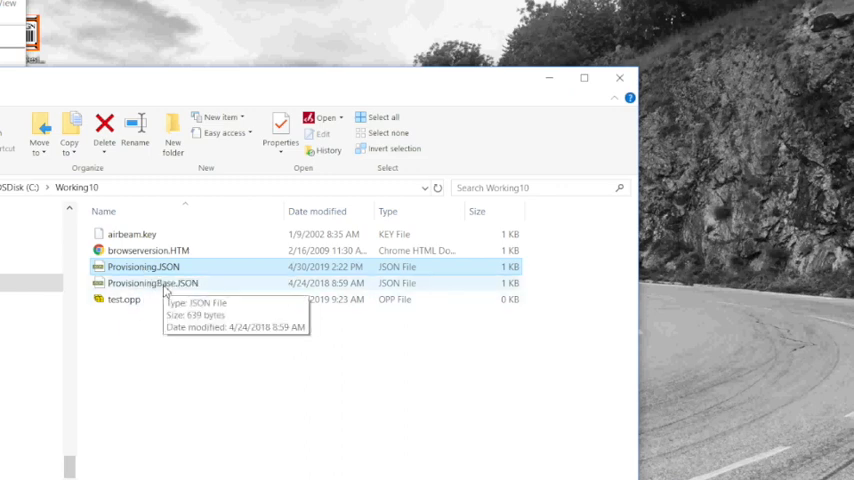
{"action": "right_click", "coordinate": [152, 284]}
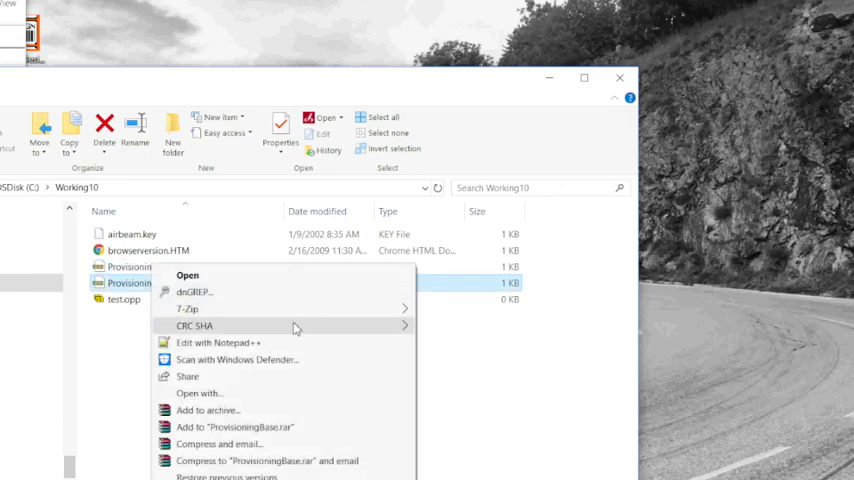
{"action": "left_click", "coordinate": [216, 342]}
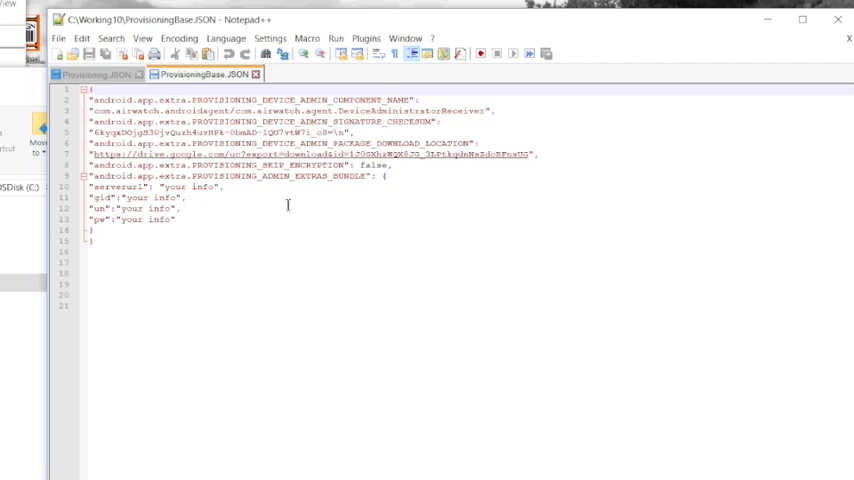
{"action": "left_click", "coordinate": [216, 188]}
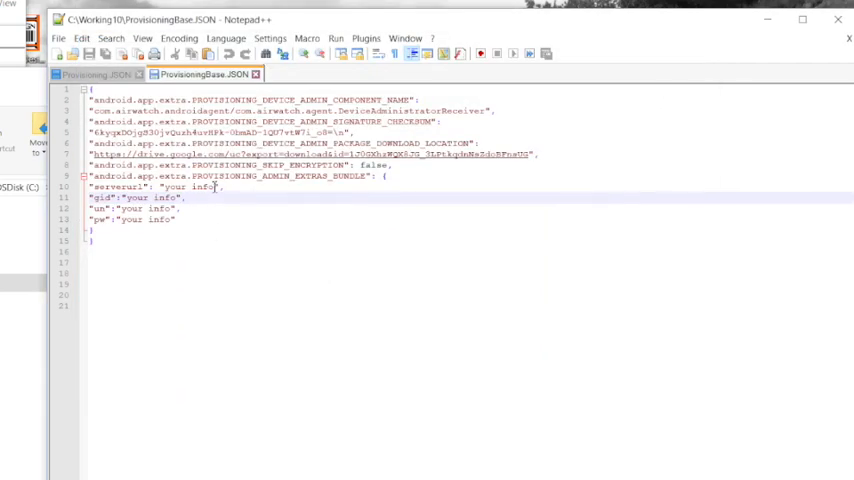
{"action": "double_click", "coordinate": [190, 186]}
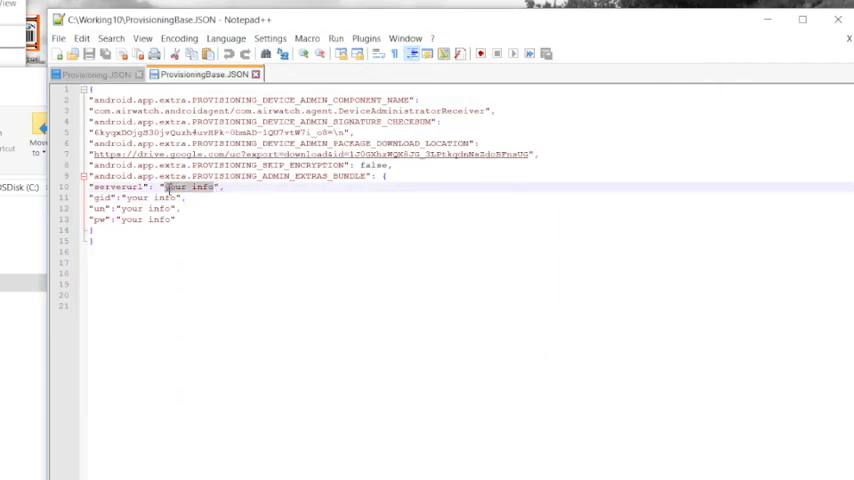
{"action": "type", "text": "https://techp.awmdm.com"}
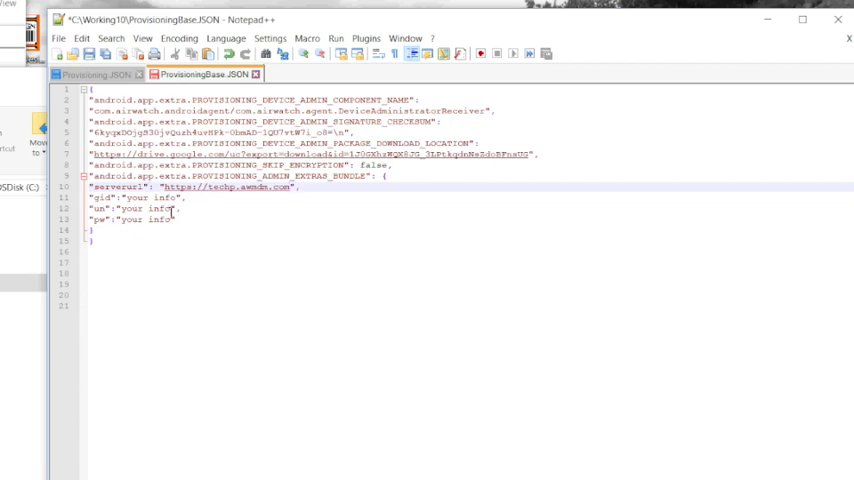
{"action": "double_click", "coordinate": [148, 196]}
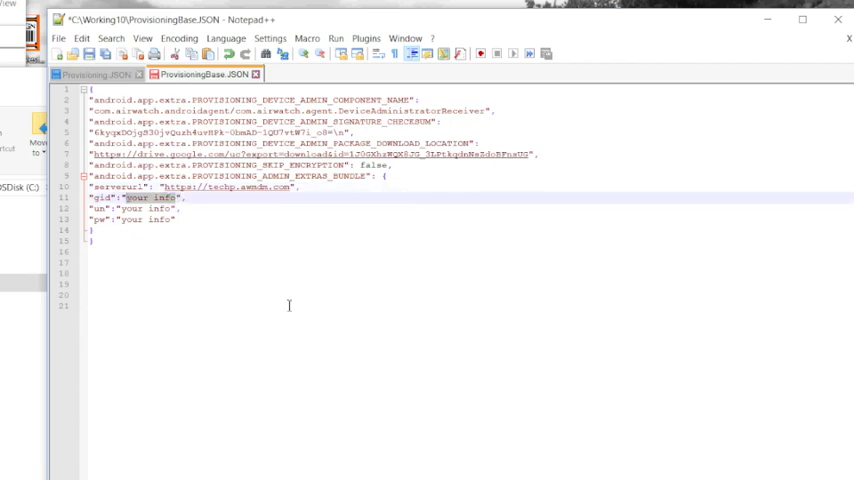
{"action": "type", "text": "MH"}
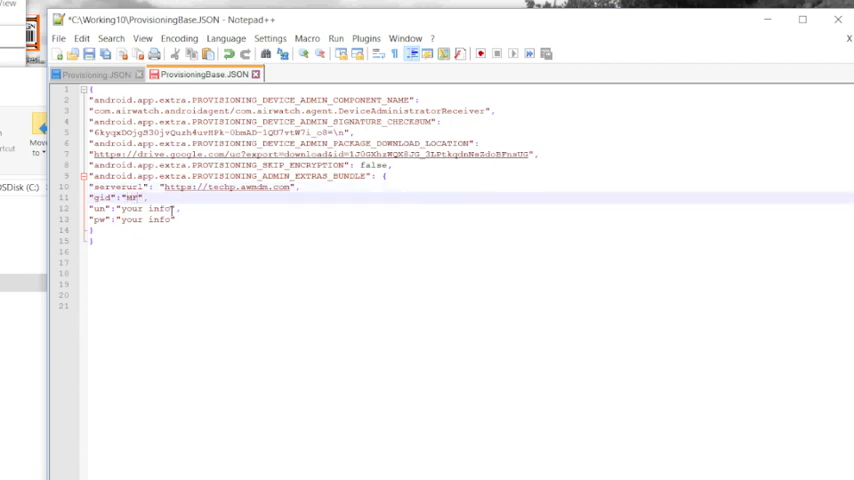
{"action": "double_click", "coordinate": [144, 208]}
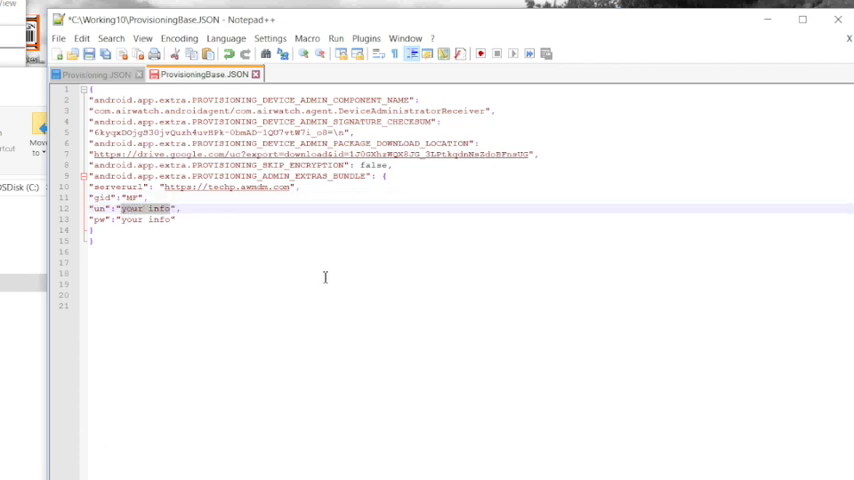
{"action": "type", "text": "Mard"}
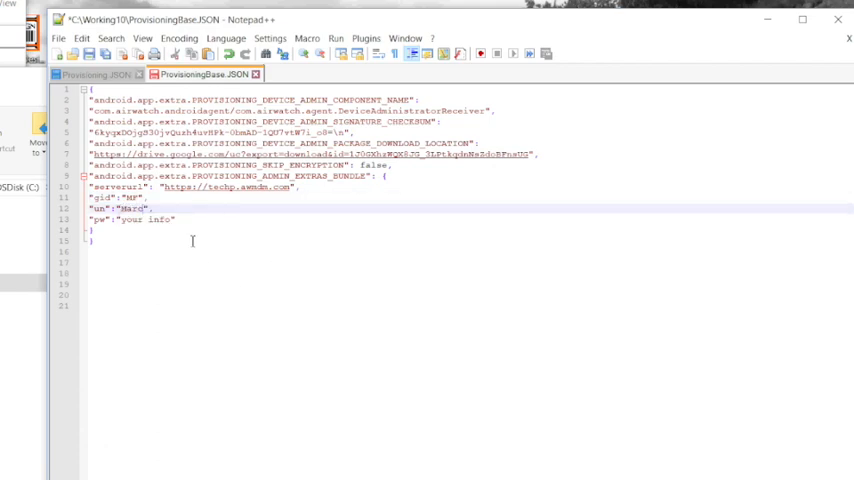
{"action": "mouse_move", "coordinate": [256, 298]}
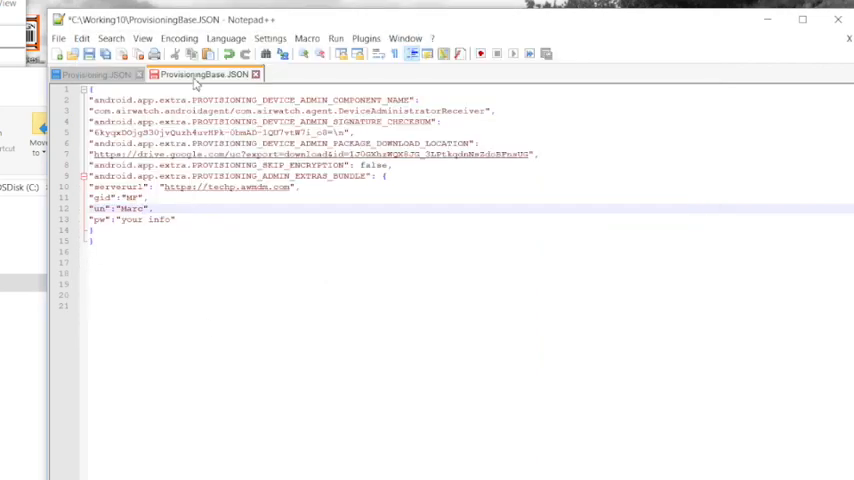
{"action": "mouse_move", "coordinate": [196, 78]}
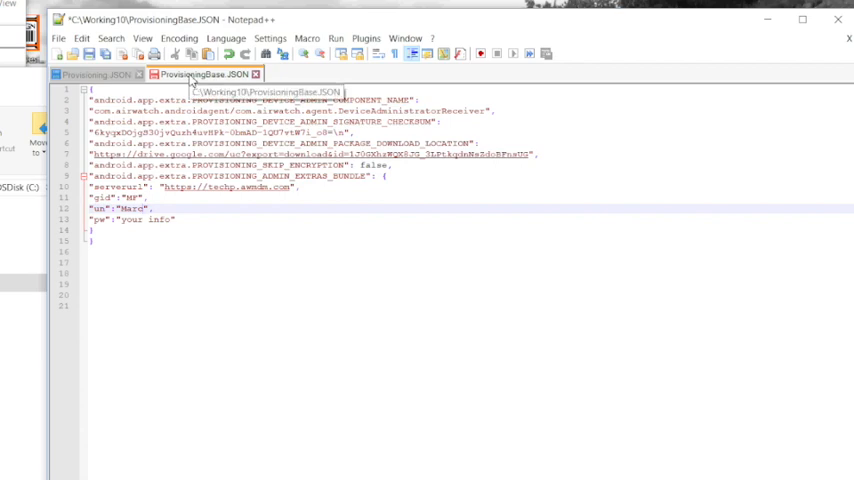
{"action": "mouse_move", "coordinate": [234, 88]}
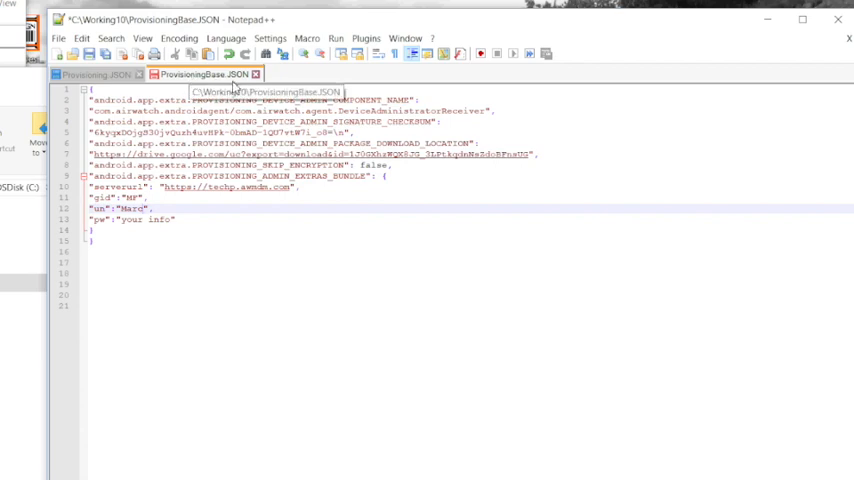
{"action": "mouse_move", "coordinate": [260, 232]}
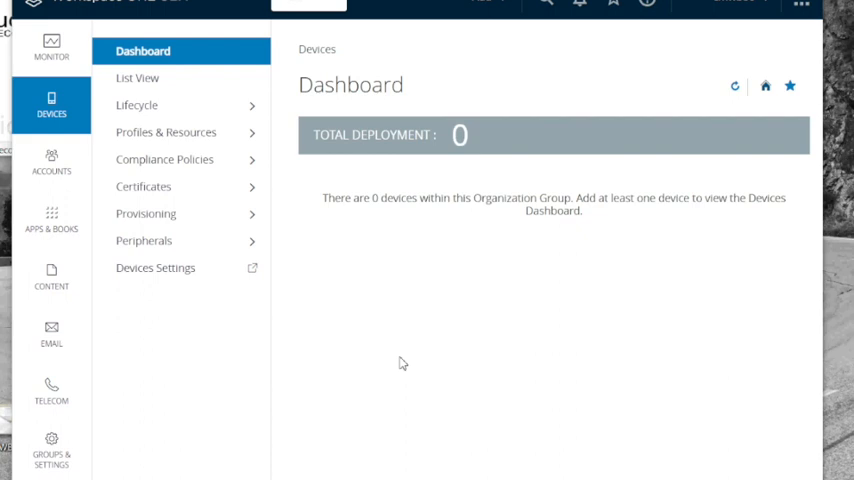
{"action": "mouse_move", "coordinate": [404, 364]}
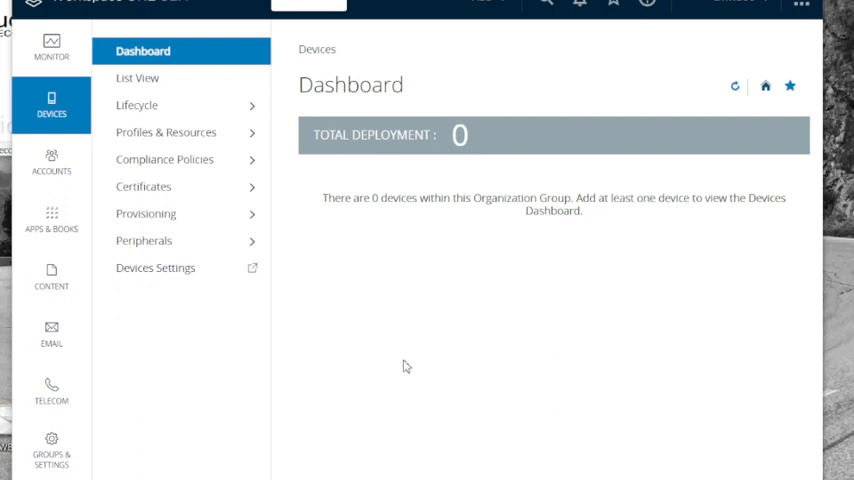
{"action": "mouse_move", "coordinate": [428, 356]}
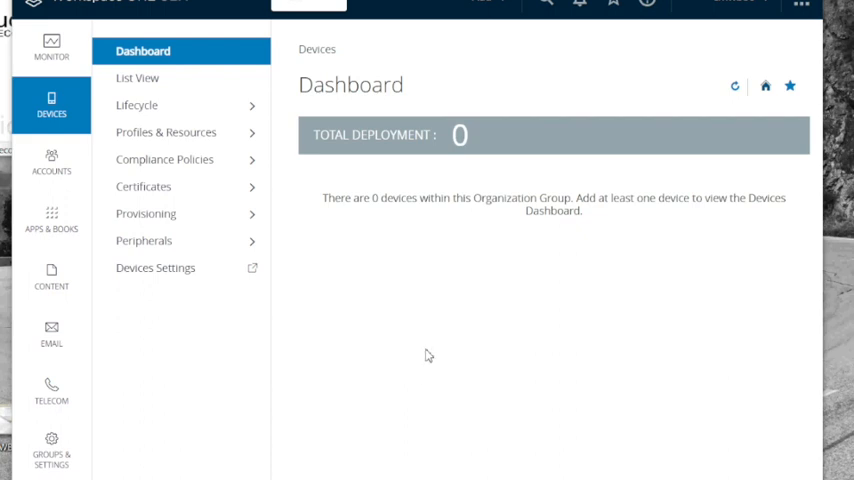
{"action": "mouse_move", "coordinate": [460, 276]}
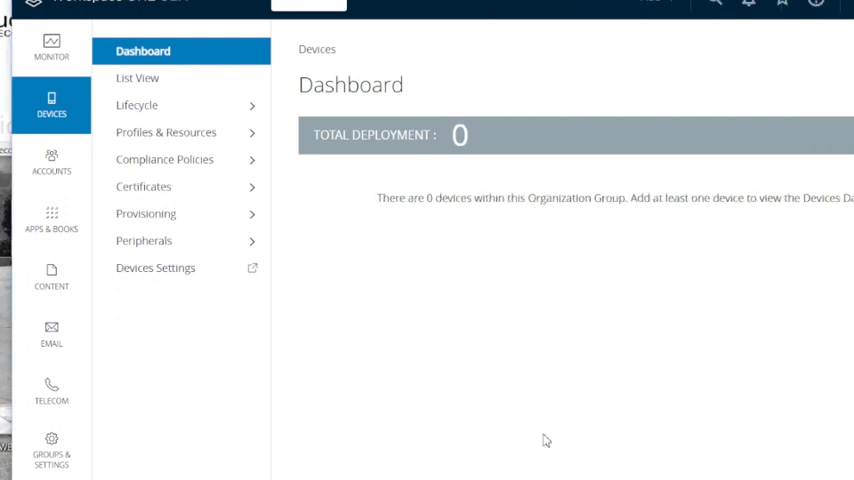
{"action": "mouse_move", "coordinate": [138, 104]}
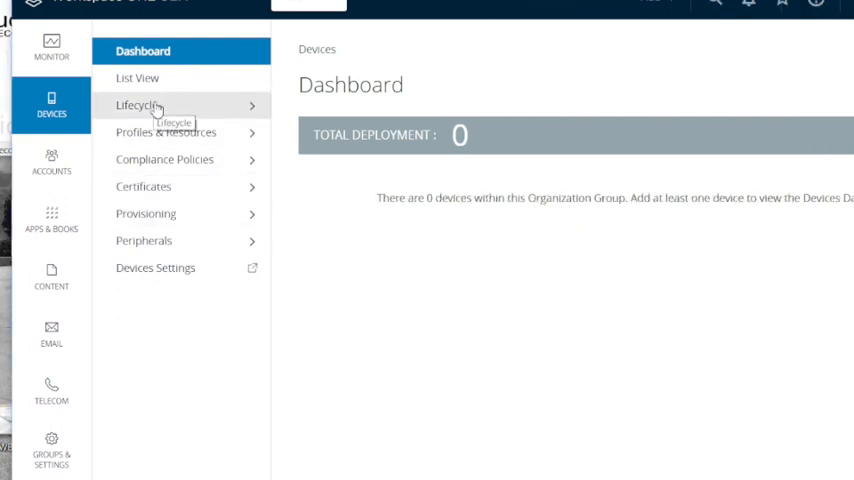
Step: Expand Devices Lifecycle and Staging to reach the staging List View
{"action": "left_click", "coordinate": [136, 104]}
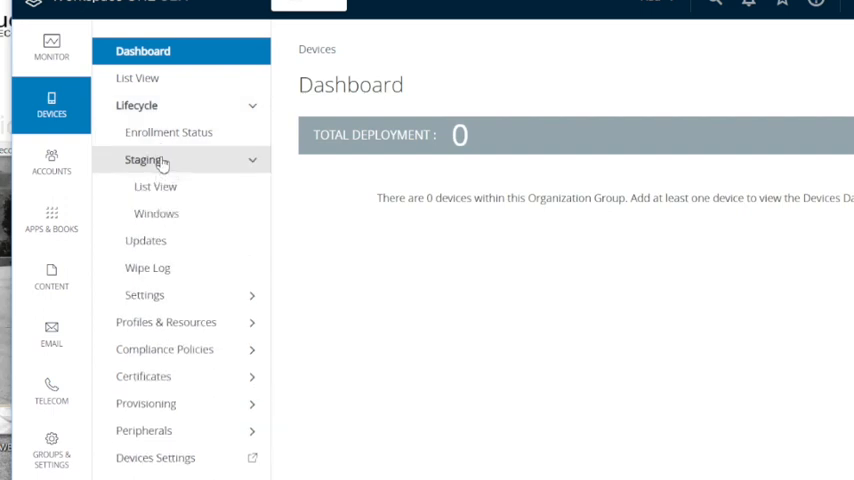
{"action": "left_click", "coordinate": [156, 186]}
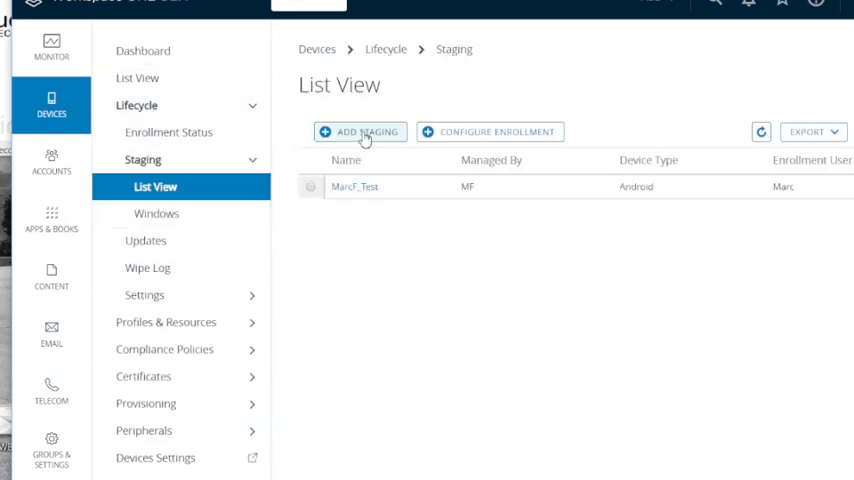
Step: Add a new Android staging entry named starting with 'Side'
{"action": "left_click", "coordinate": [360, 132]}
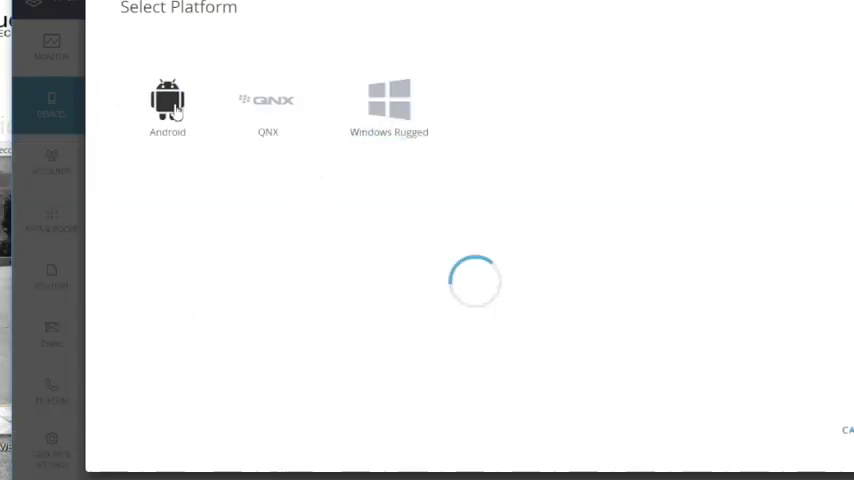
{"action": "left_click", "coordinate": [168, 100]}
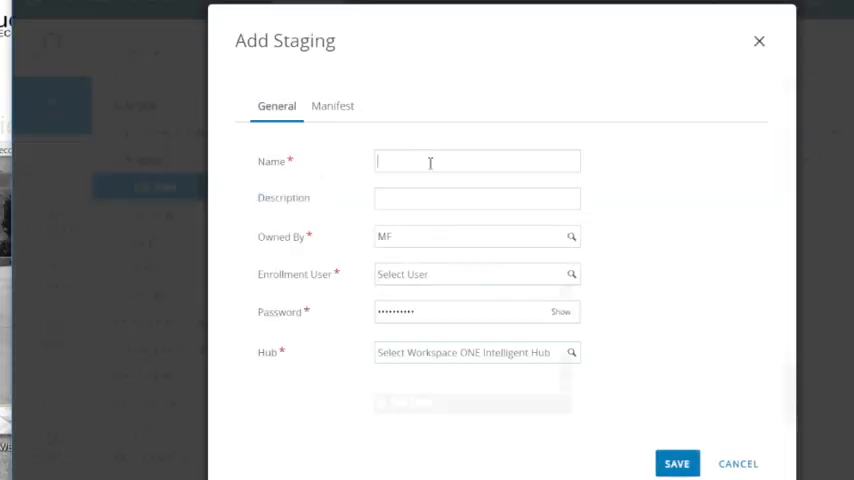
{"action": "type", "text": "Sideload"}
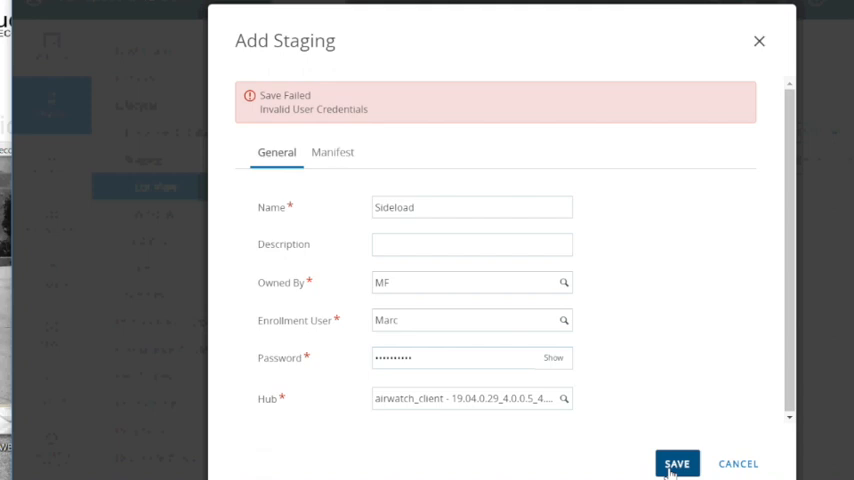
{"action": "mouse_move", "coordinate": [640, 444]}
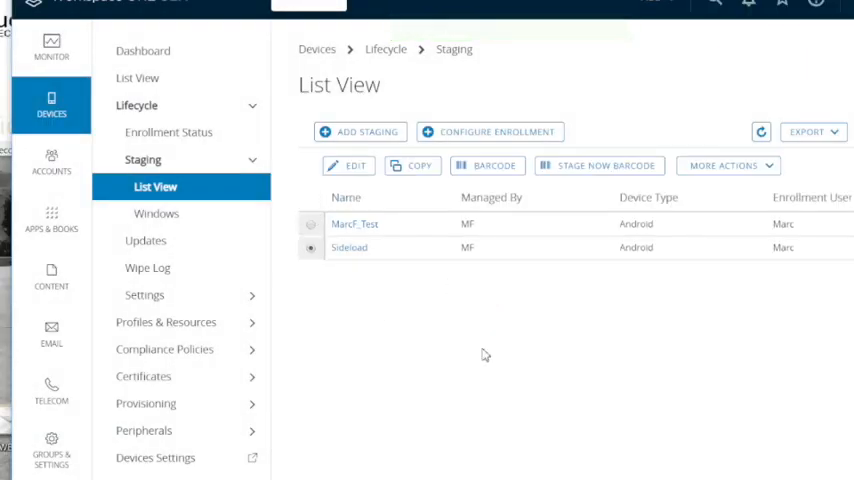
Step: Generate a sideload staging package protected with 'password' and download it
{"action": "left_click", "coordinate": [724, 164]}
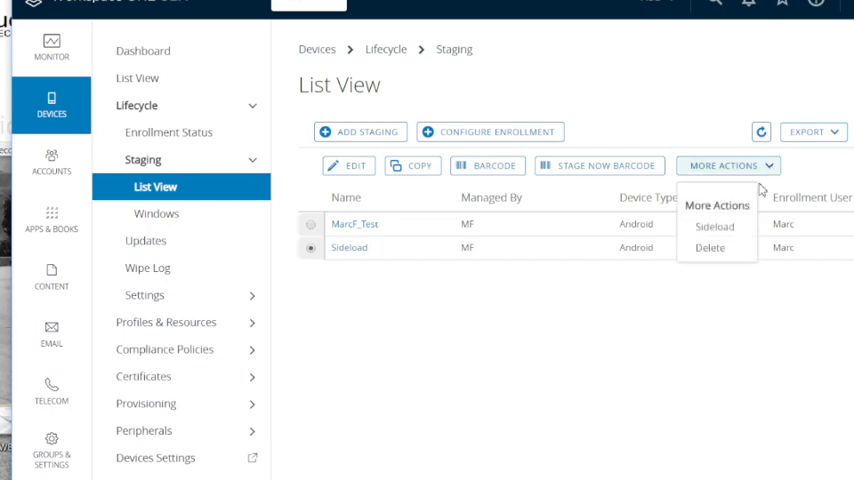
{"action": "left_click", "coordinate": [712, 226]}
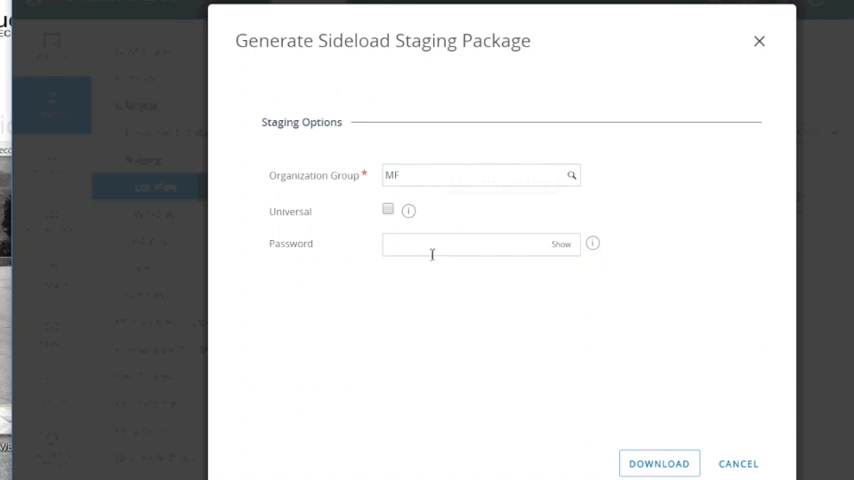
{"action": "type", "text": "password"}
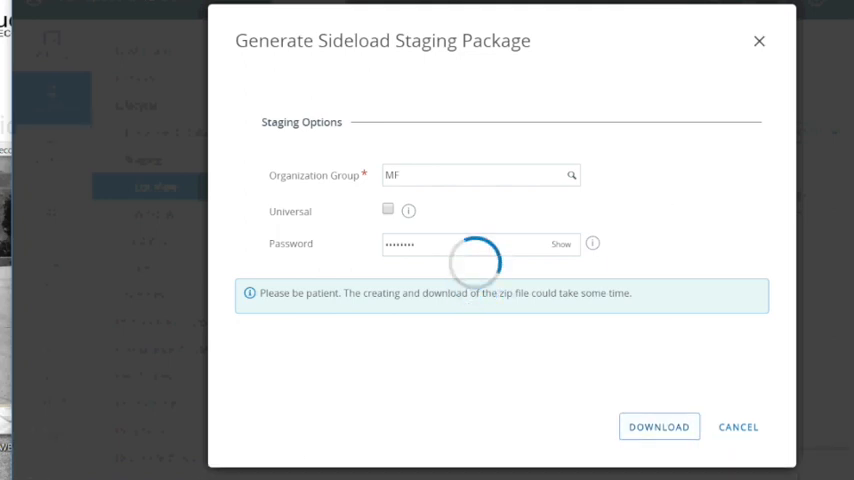
{"action": "left_click", "coordinate": [658, 426]}
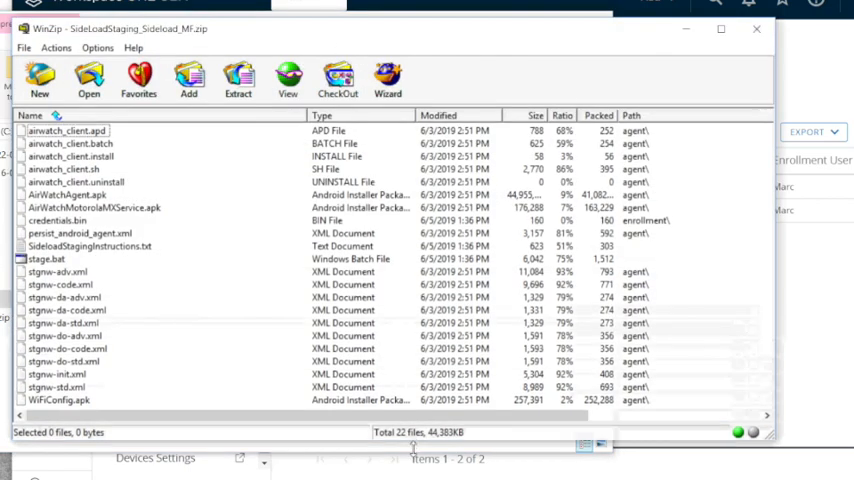
{"action": "left_click", "coordinate": [96, 208]}
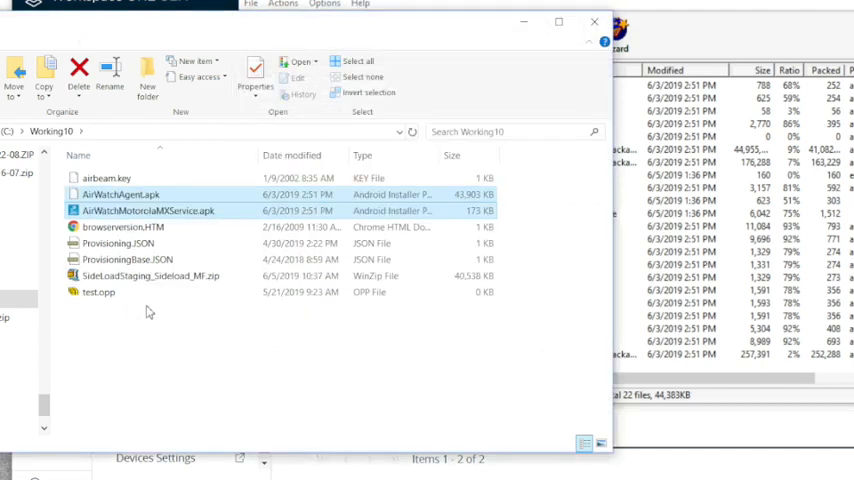
{"action": "mouse_move", "coordinate": [256, 312]}
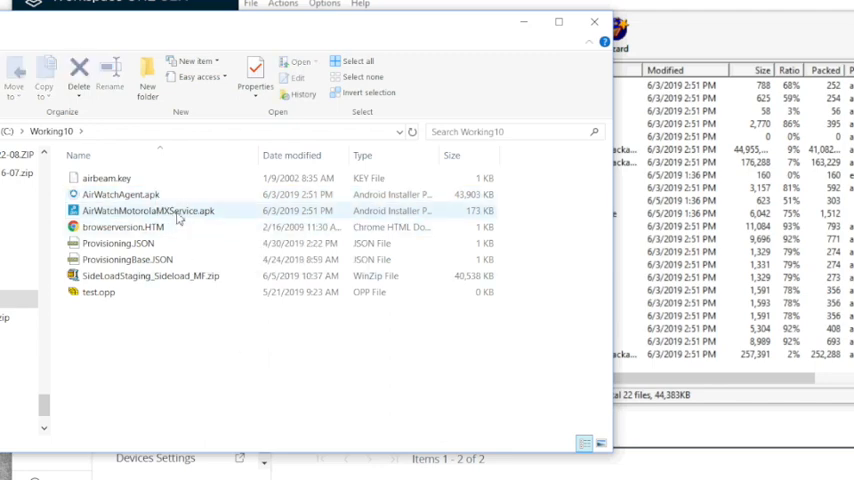
{"action": "mouse_move", "coordinate": [178, 212]}
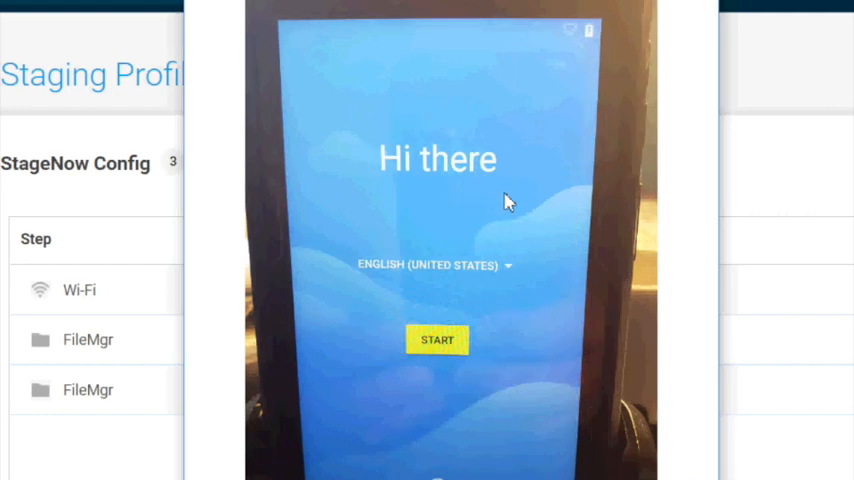
{"action": "mouse_move", "coordinate": [536, 208]}
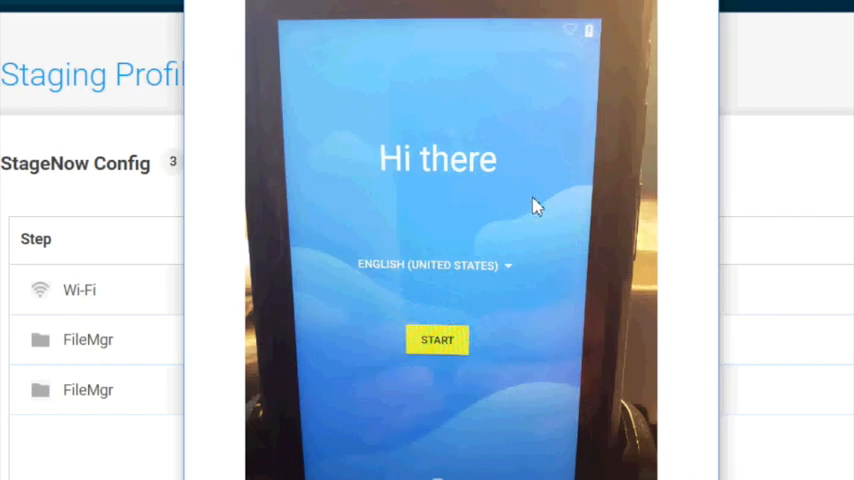
{"action": "mouse_move", "coordinate": [536, 208]}
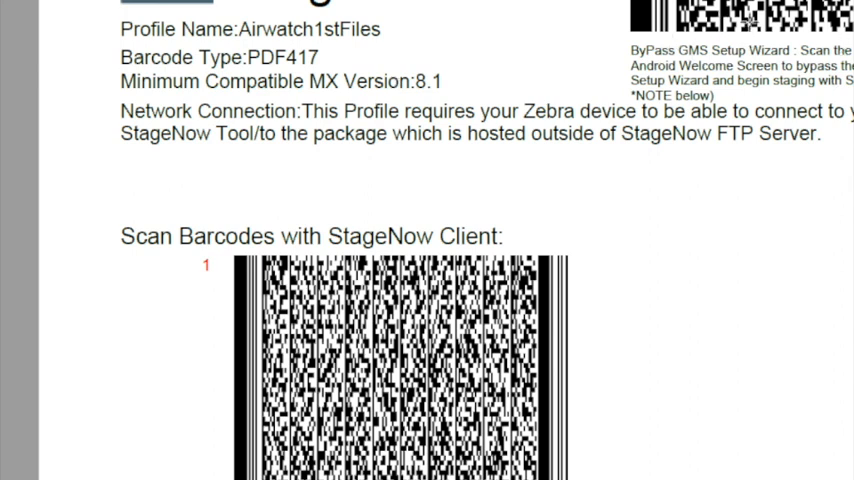
{"action": "mouse_move", "coordinate": [724, 220]}
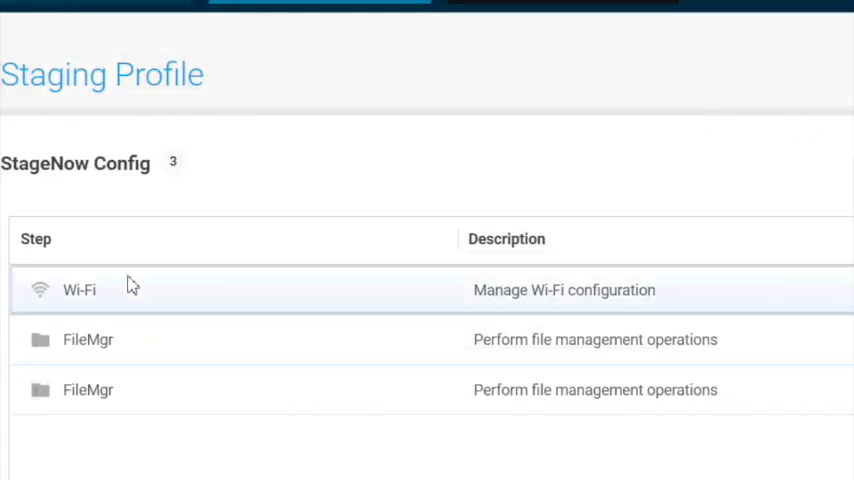
{"action": "mouse_move", "coordinate": [284, 390]}
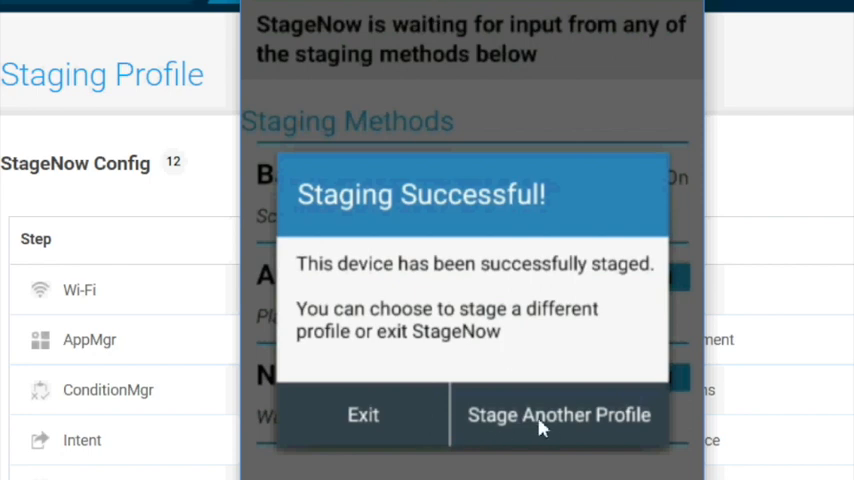
Step: Choose Stage Another Profile on the device and scroll through the twelve StageNow Config steps
{"action": "left_click", "coordinate": [556, 414]}
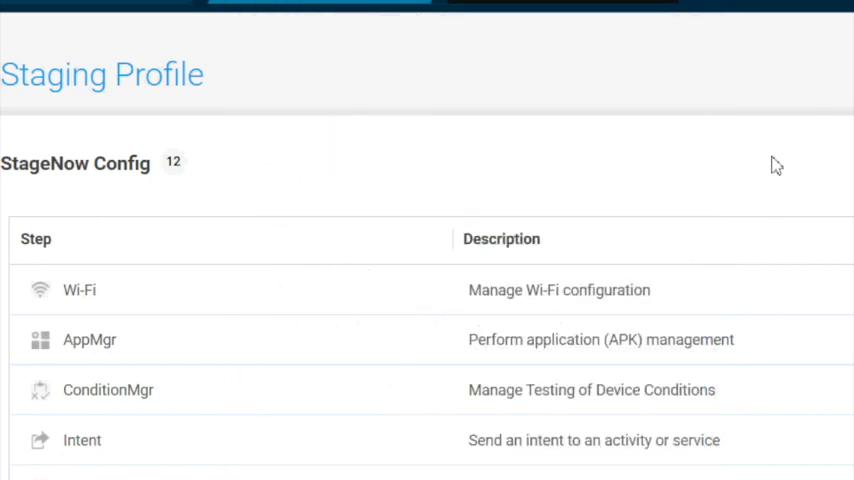
{"action": "mouse_move", "coordinate": [344, 320]}
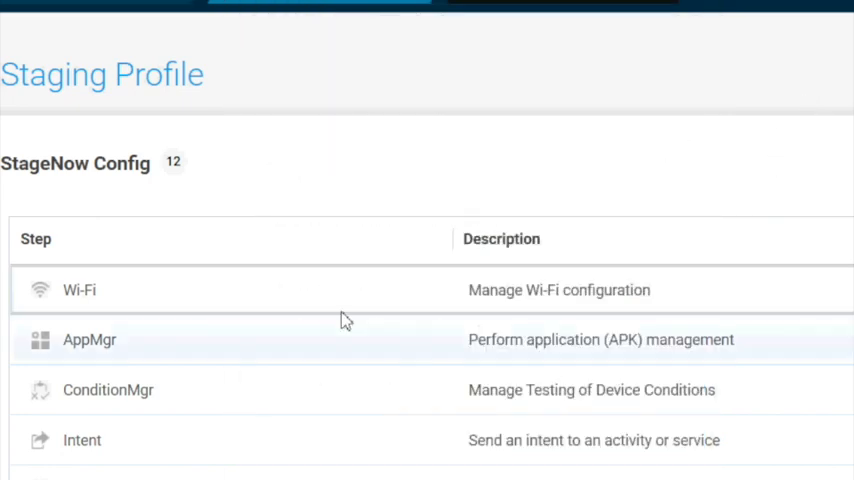
{"action": "mouse_move", "coordinate": [468, 300]}
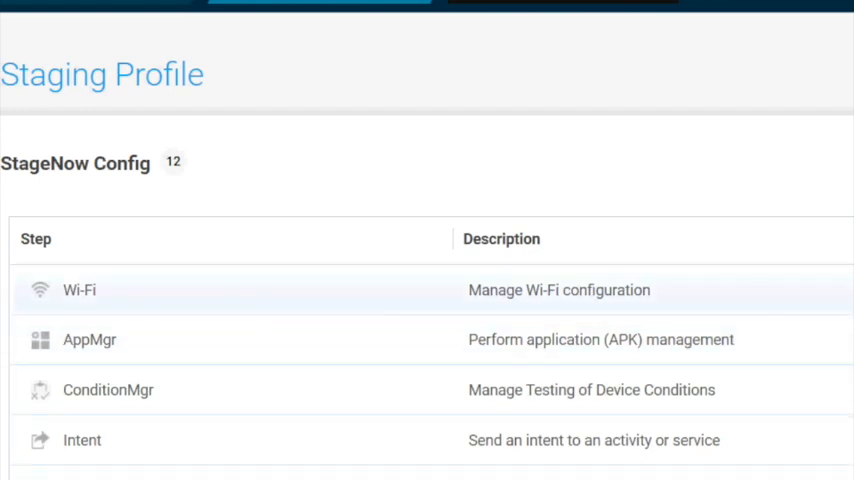
{"action": "scroll", "scroll_direction": "down", "scroll_amount": 3}
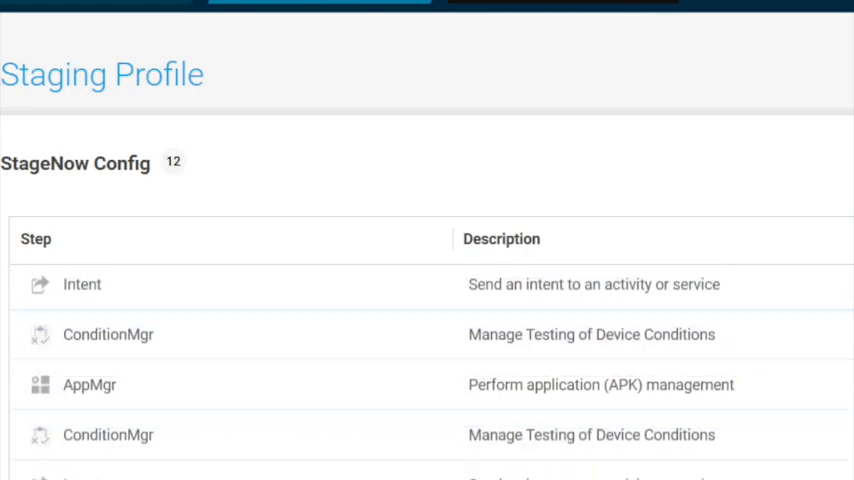
{"action": "scroll", "scroll_direction": "down", "scroll_amount": 3}
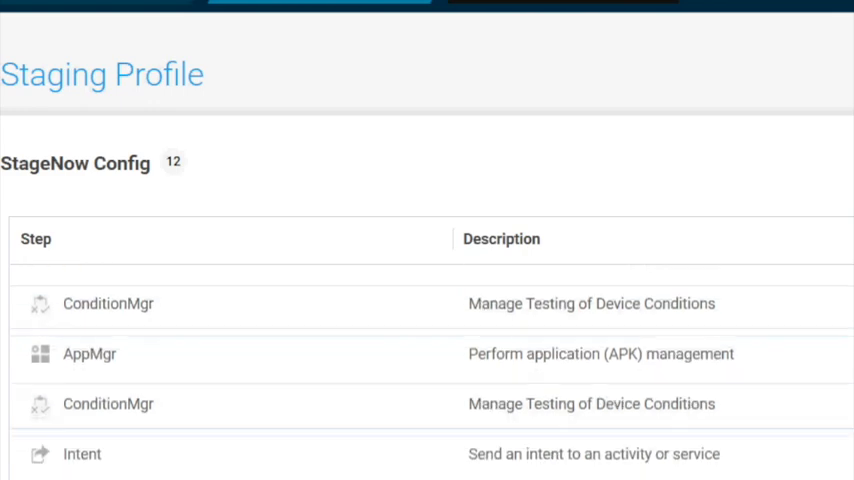
{"action": "scroll", "scroll_direction": "down", "scroll_amount": 3}
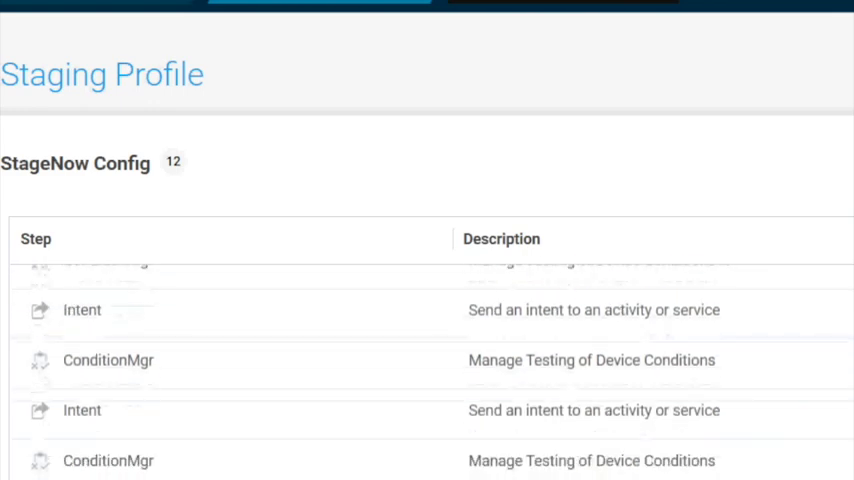
{"action": "scroll", "scroll_direction": "up", "scroll_amount": 3}
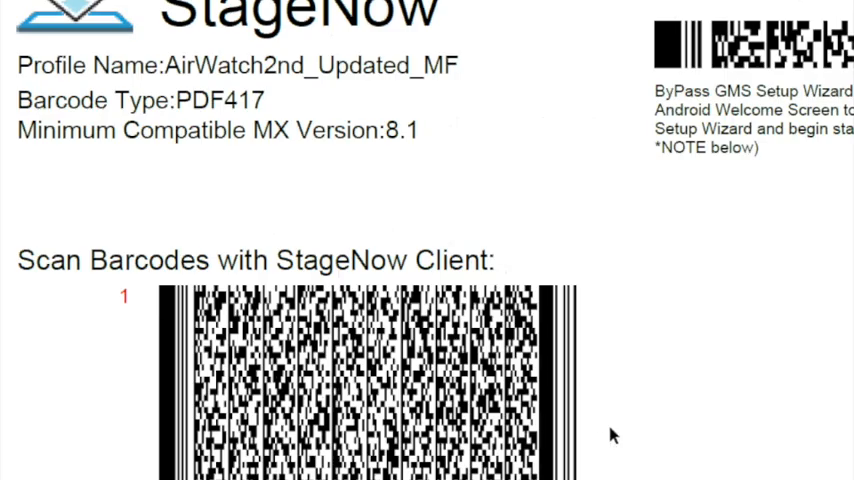
Step: Scroll the AirWatch2nd_Updated_MF barcode PDF so the device can scan all five barcodes
{"action": "scroll", "scroll_direction": "down", "scroll_amount": 3}
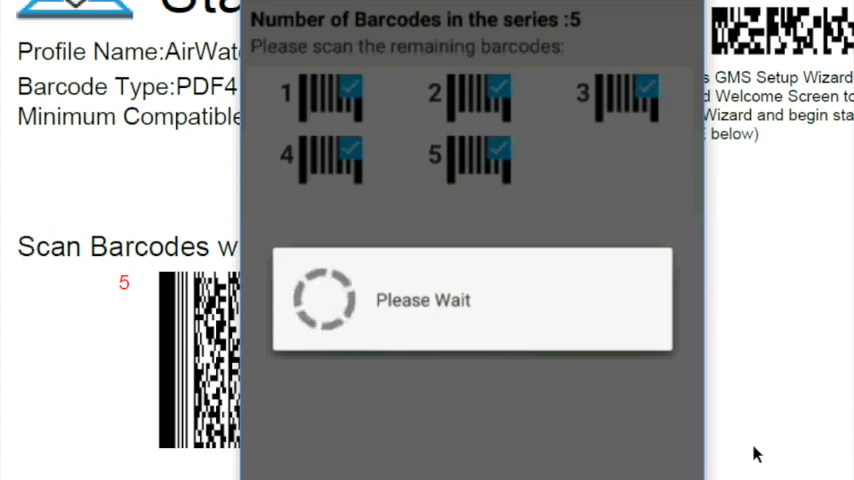
{"action": "mouse_move", "coordinate": [766, 336]}
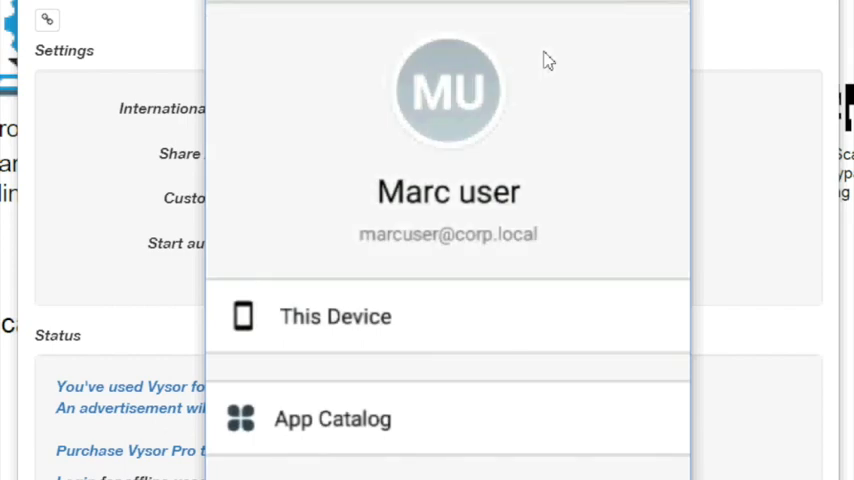
Step: Return the enrolled TC52 from Intelligent Hub to its home screen with the Catalog app
{"action": "left_click", "coordinate": [332, 418]}
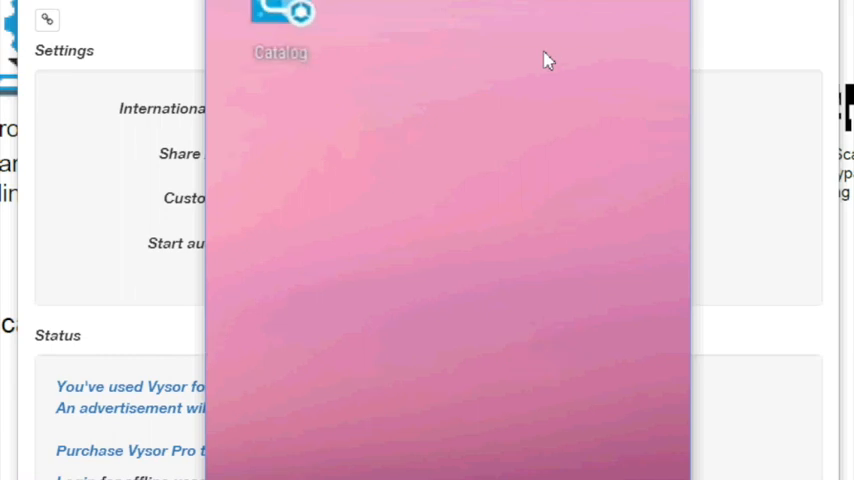
{"action": "mouse_move", "coordinate": [556, 352]}
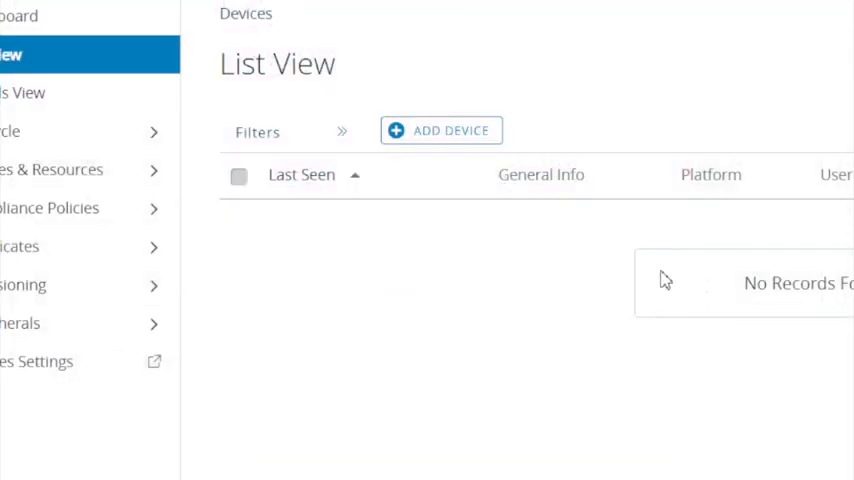
{"action": "mouse_move", "coordinate": [620, 60]}
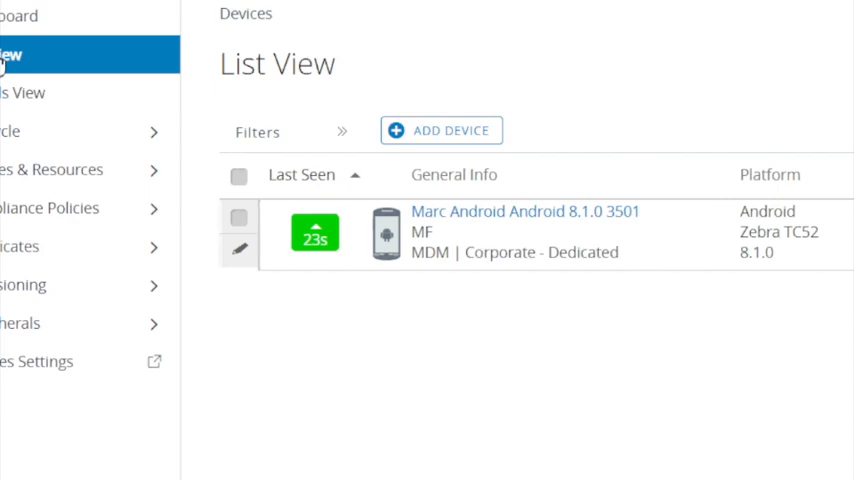
{"action": "mouse_move", "coordinate": [648, 370]}
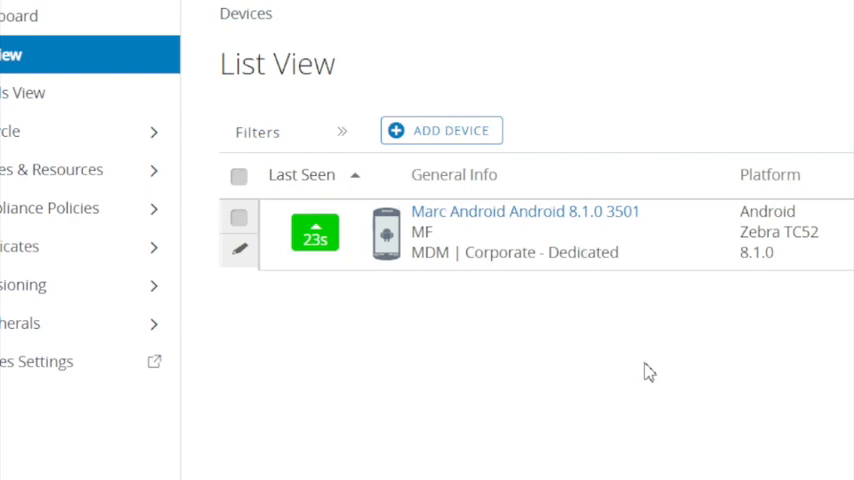
{"action": "mouse_move", "coordinate": [570, 64]}
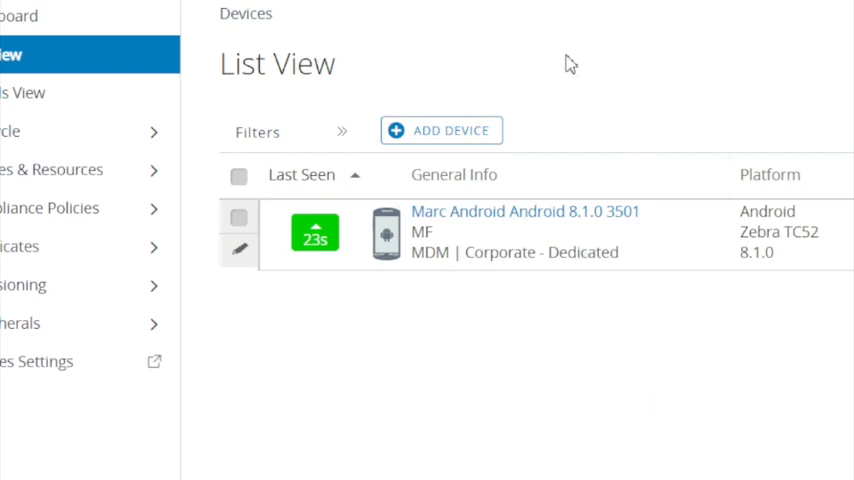